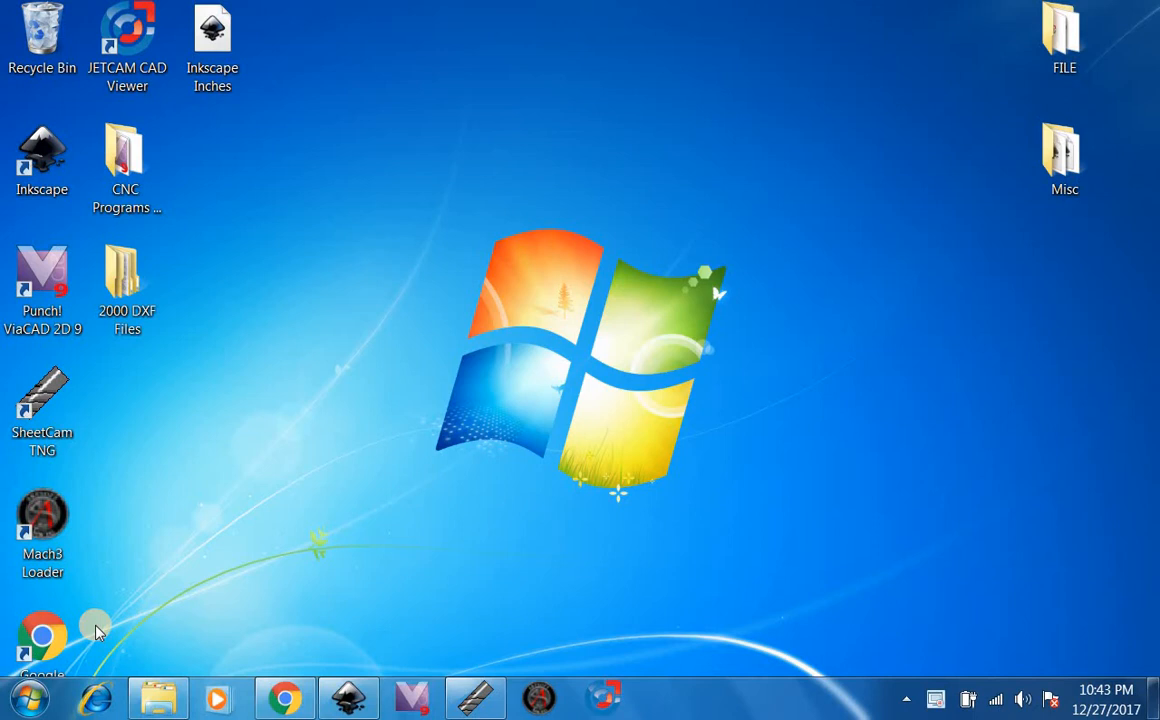
pyautogui.moveTo(280, 295)
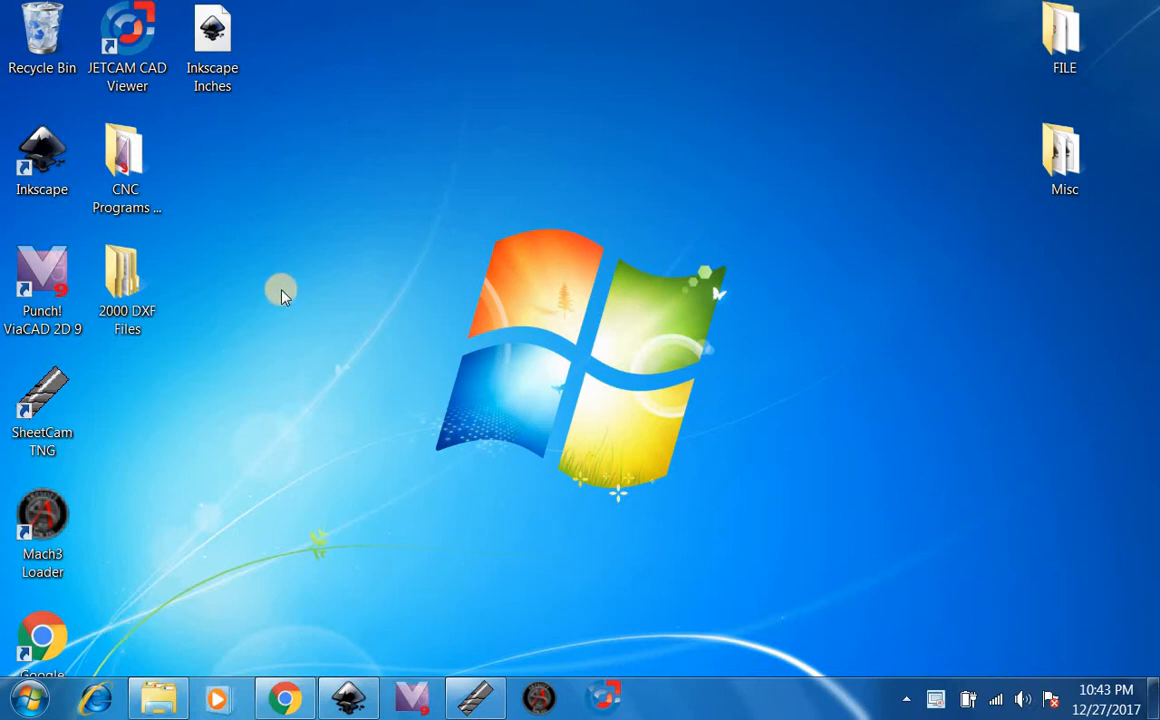
# - Open the Inkscape Inches drawing maximized and switch the display mode to Outline
pyautogui.click(212, 40)
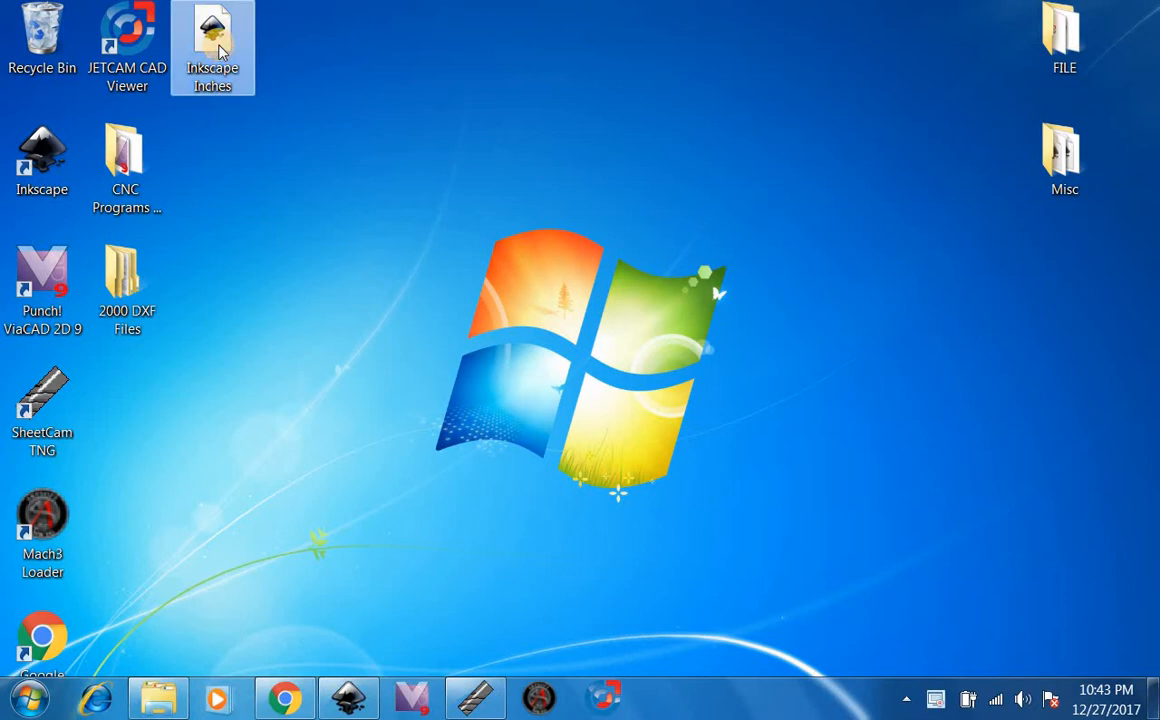
pyautogui.doubleClick(211, 40)
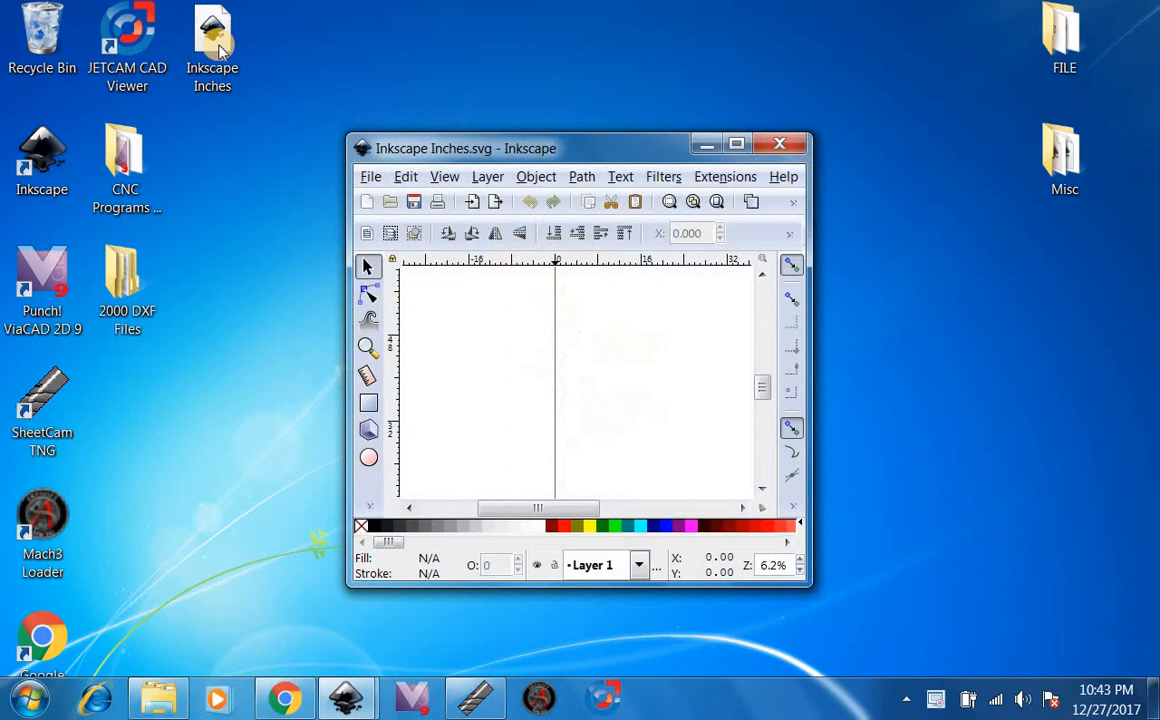
pyautogui.moveTo(755, 120)
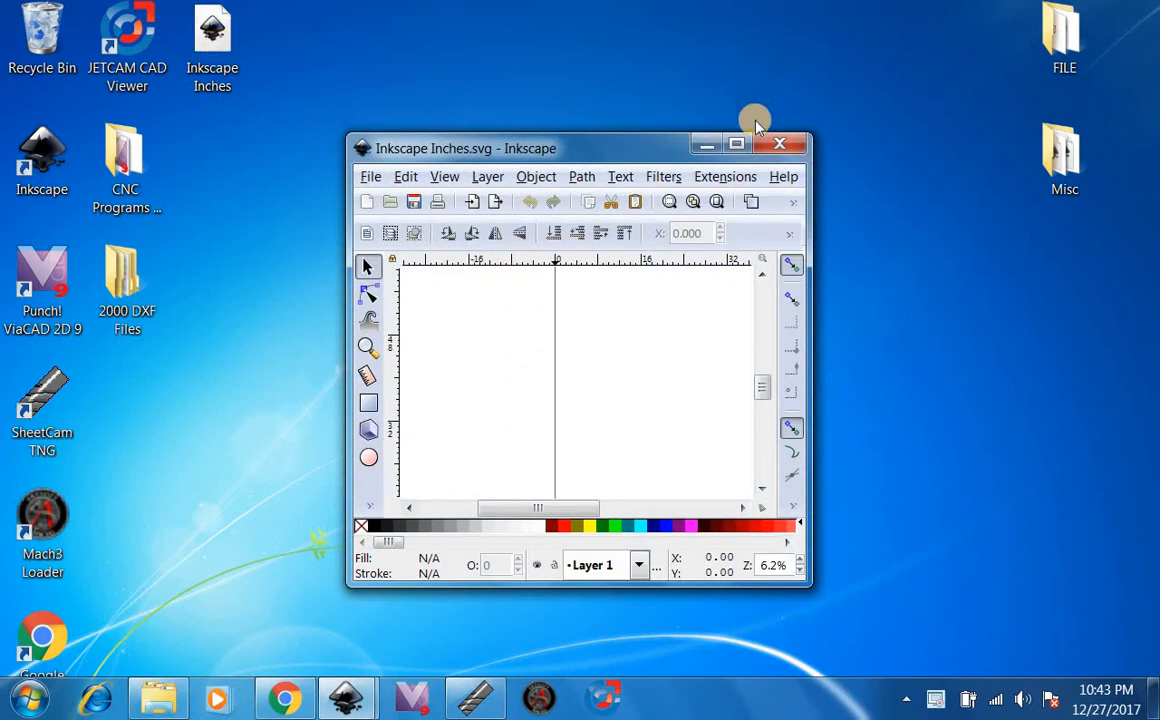
pyautogui.click(737, 143)
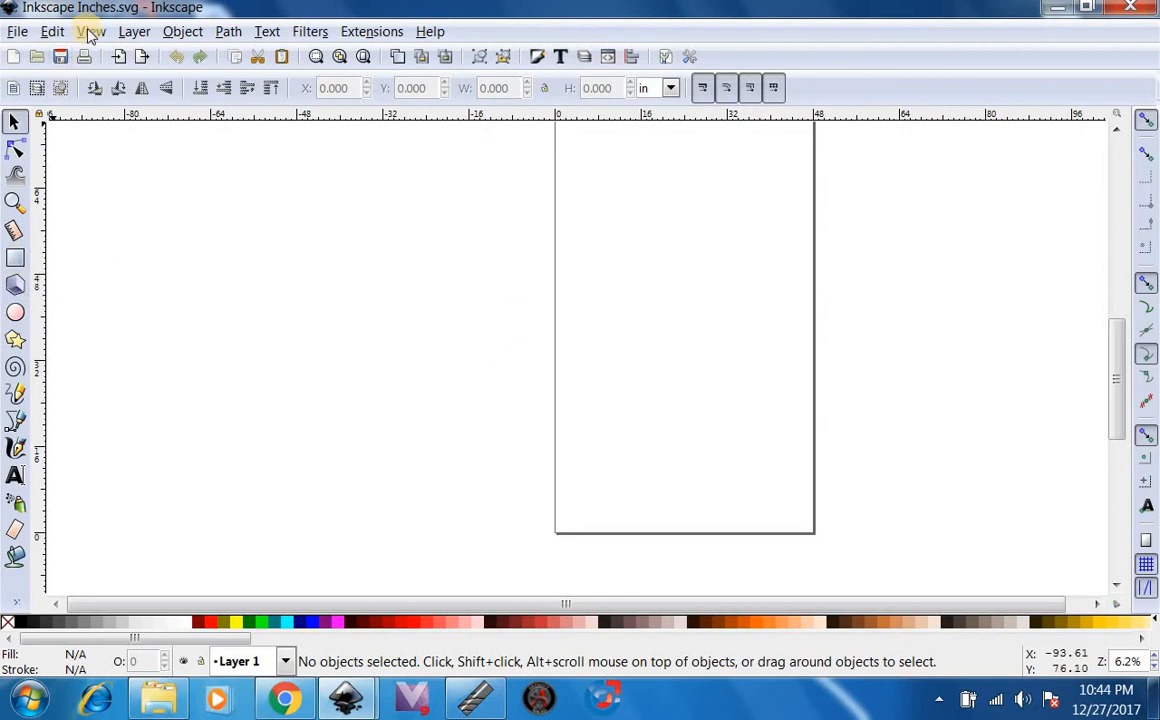
pyautogui.click(91, 31)
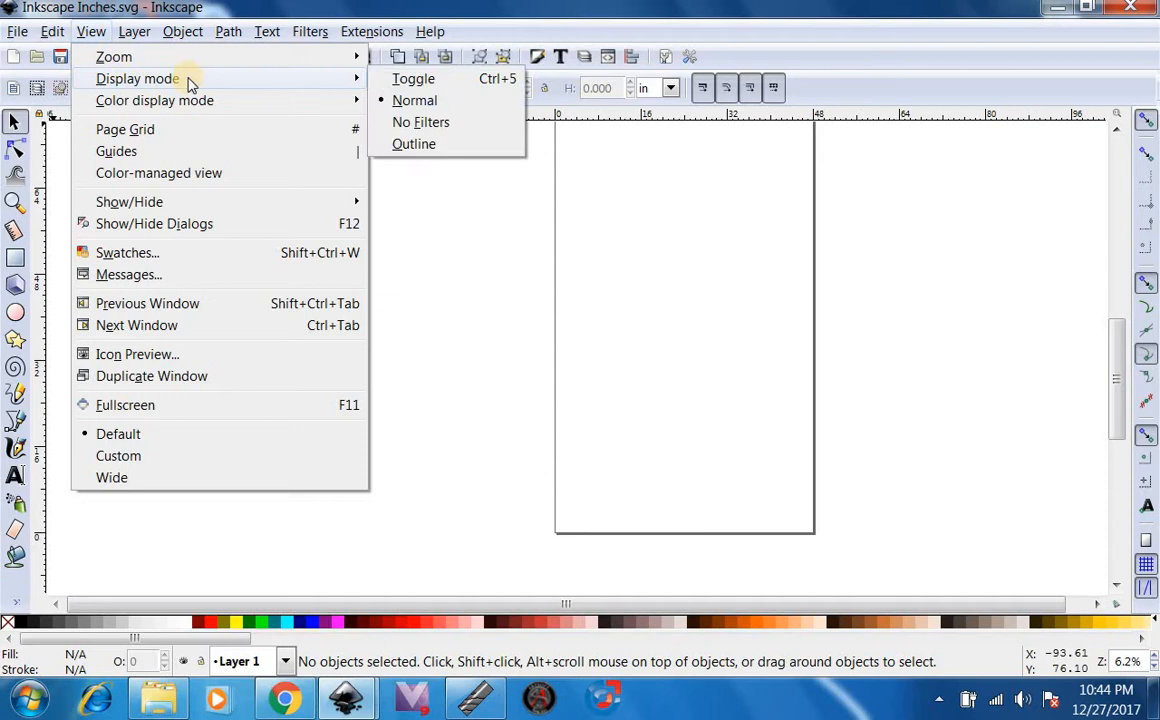
pyautogui.click(414, 143)
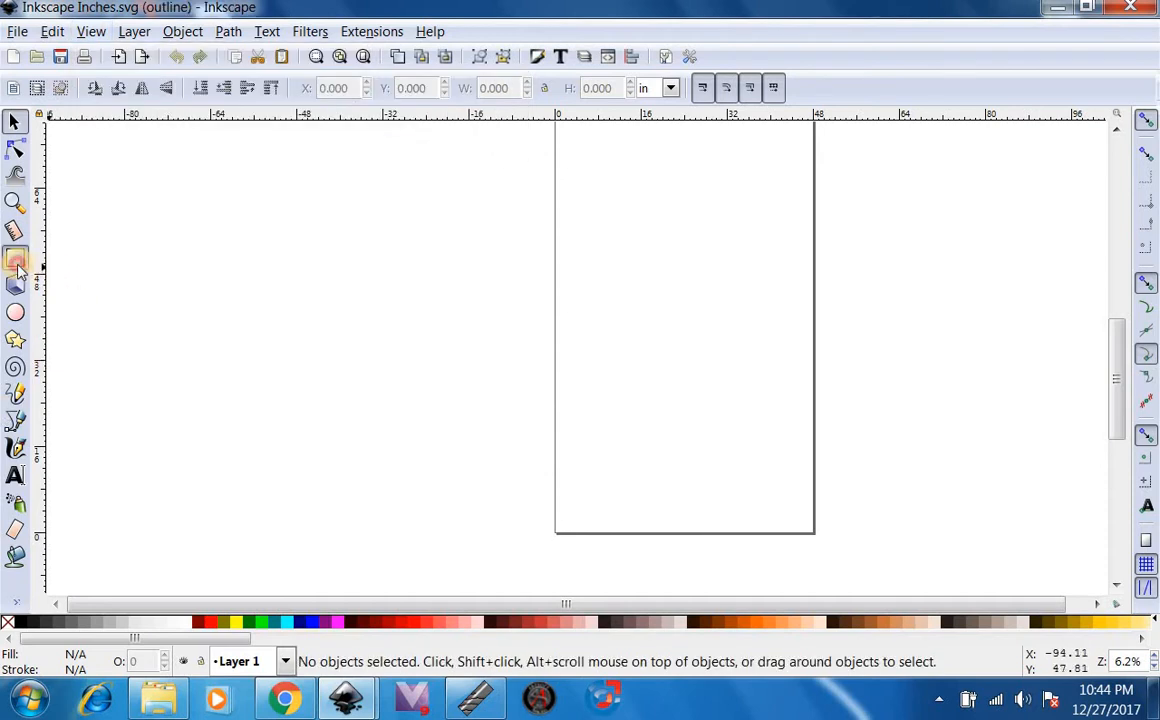
# - Draw a rectangle sized 8 × 8 inches and position it at X 0, Y 0
pyautogui.moveTo(560, 460); pyautogui.dragTo(648, 525)
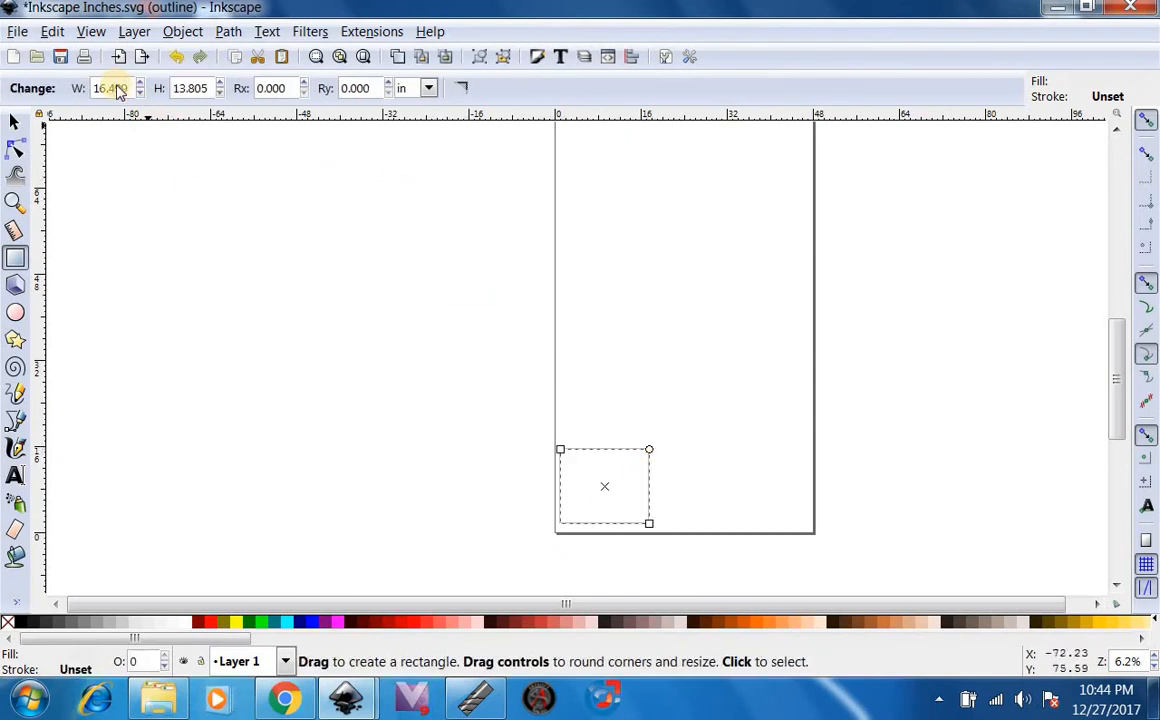
pyautogui.write('8')
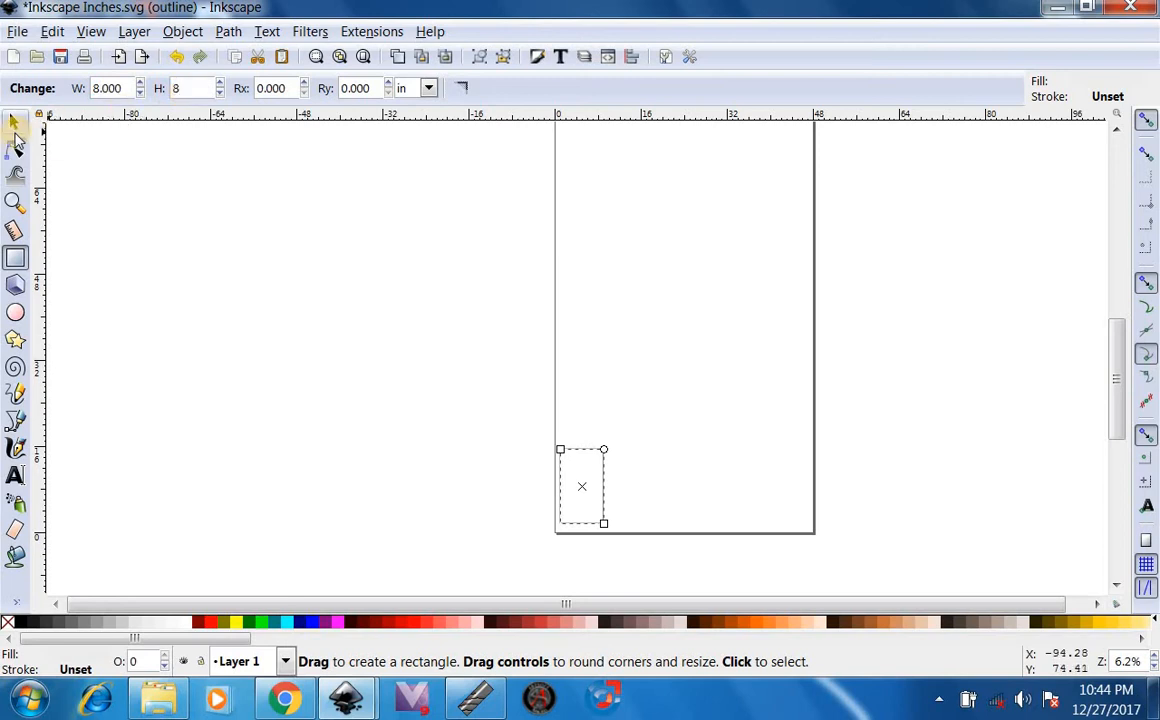
pyautogui.moveTo(16, 125)
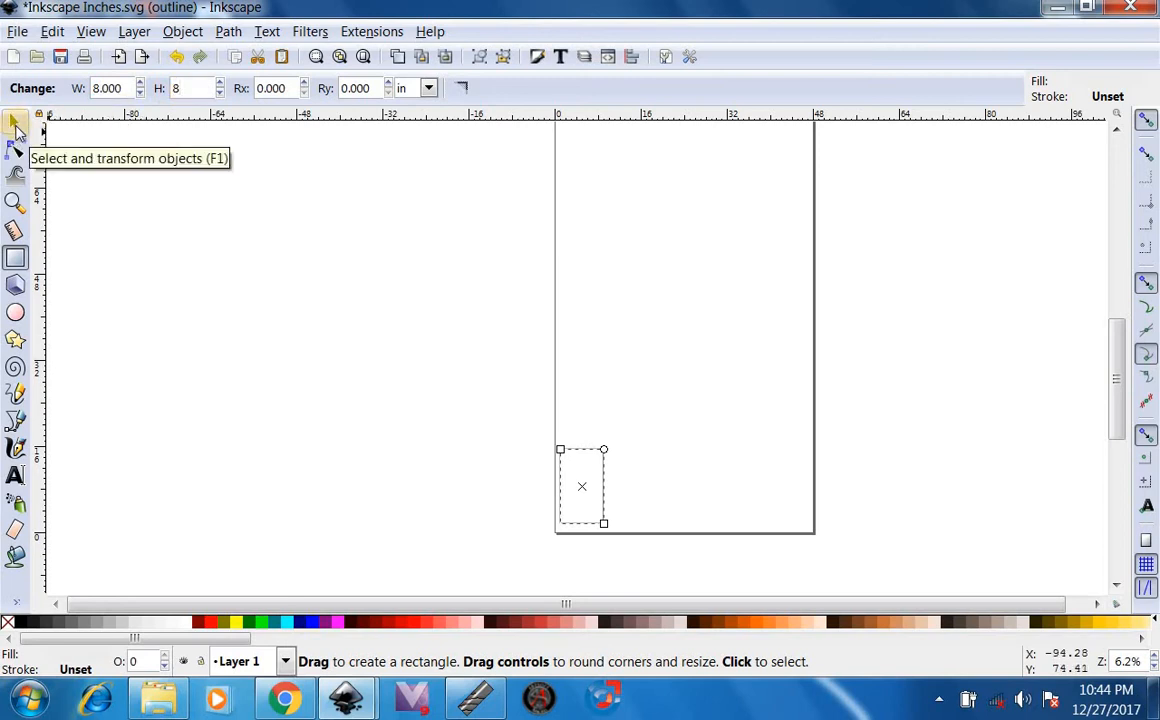
pyautogui.click(15, 121)
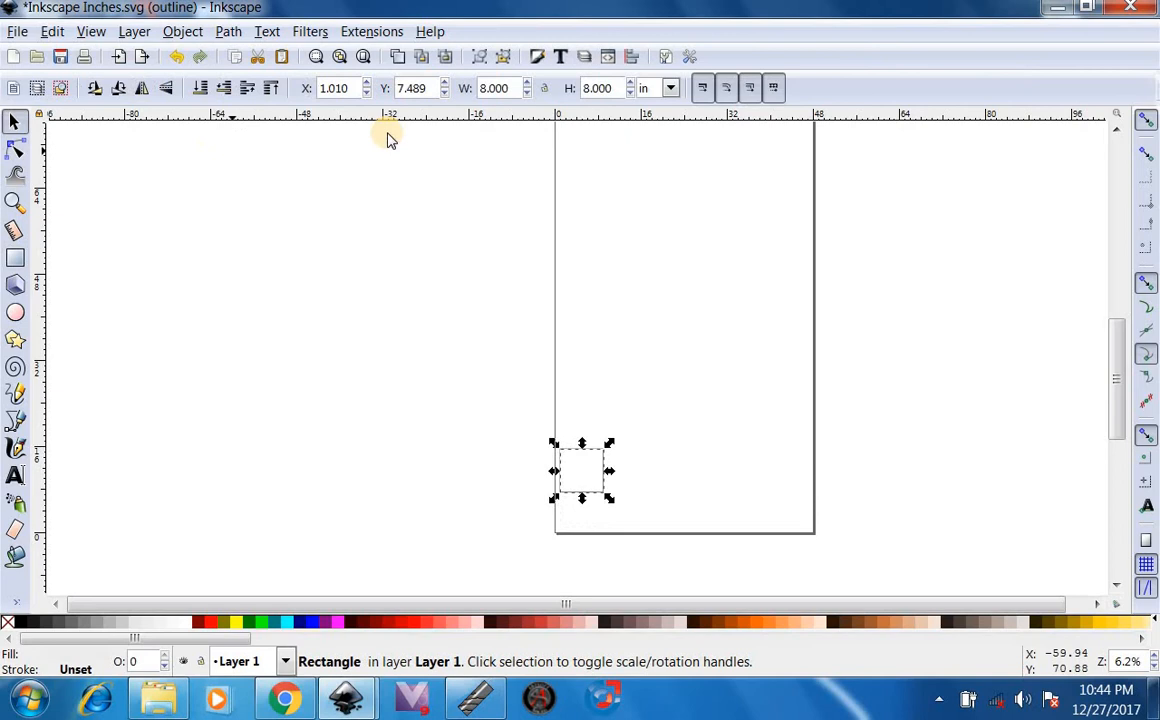
pyautogui.click(330, 88)
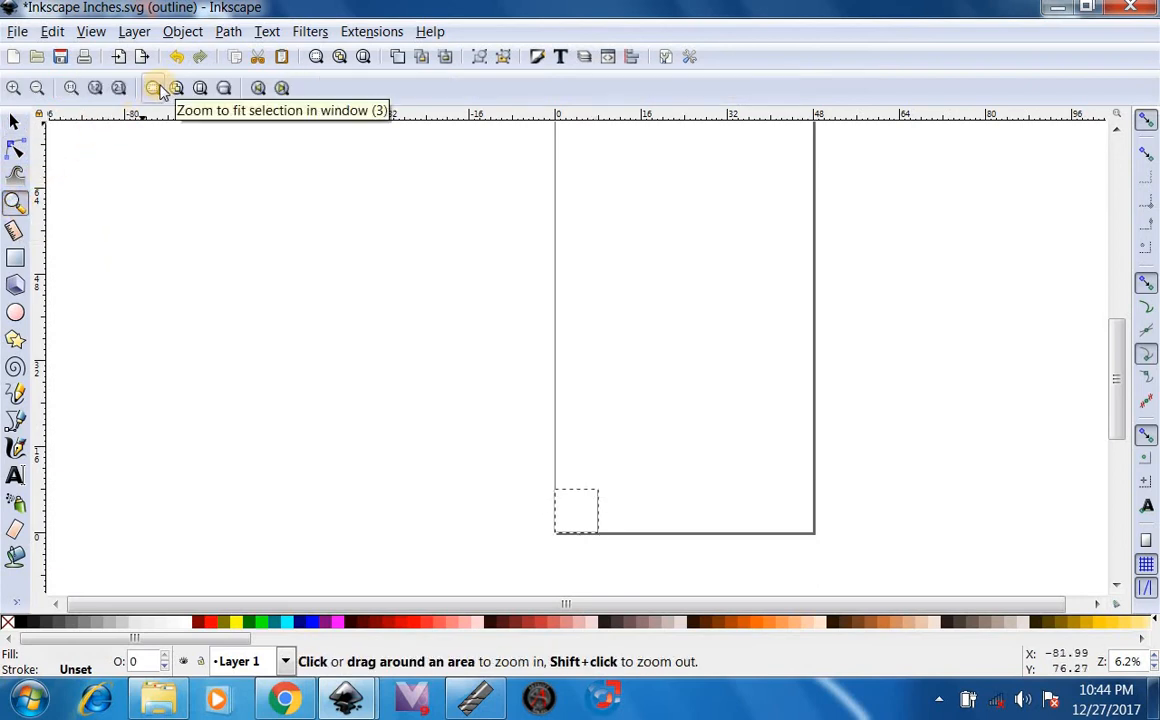
# - Zoom to fit the 8-inch square, then deselect it
pyautogui.click(153, 88)
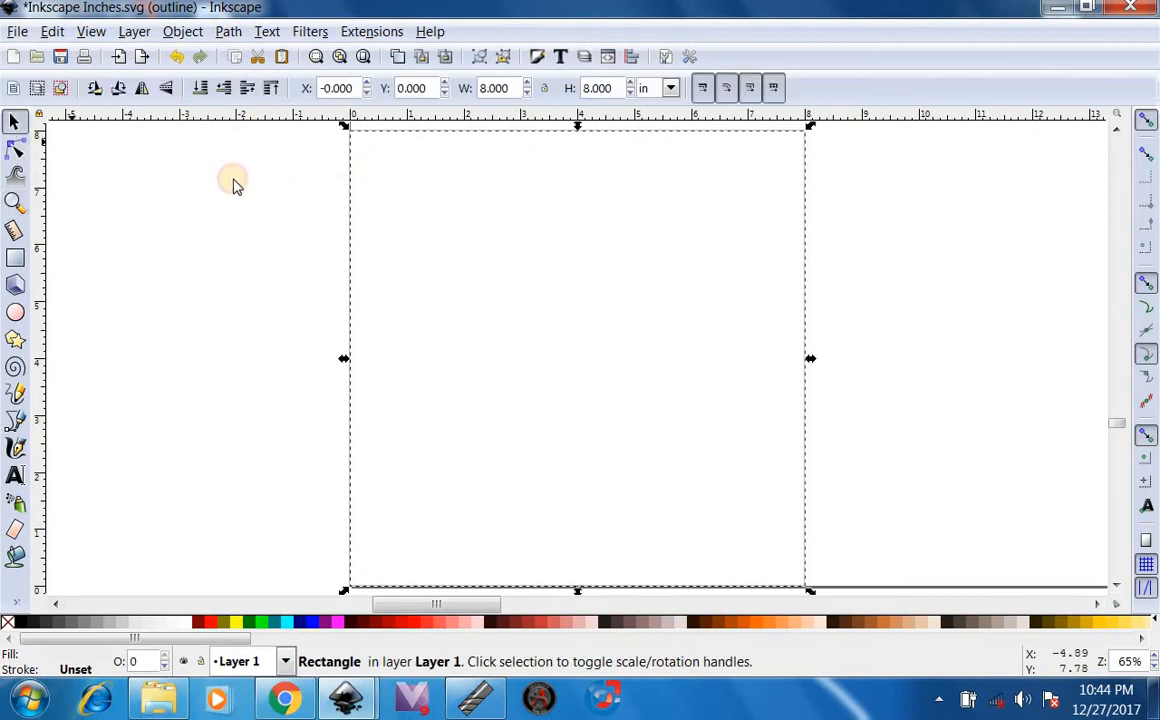
pyautogui.click(375, 163)
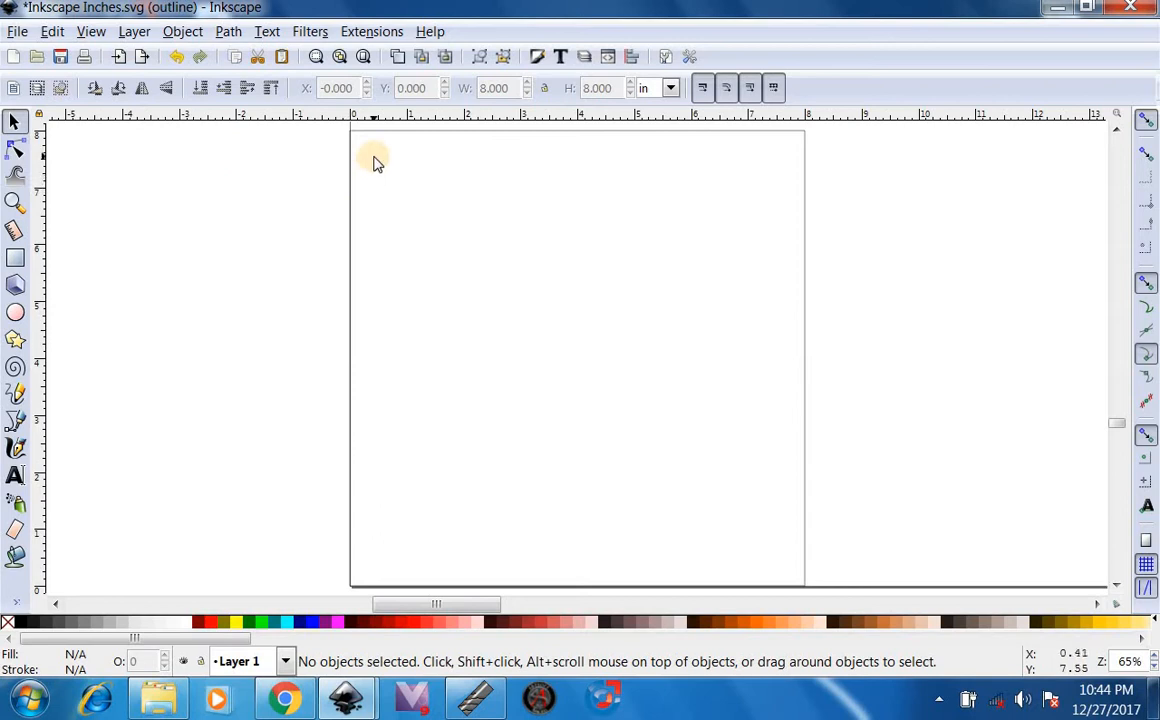
pyautogui.moveTo(822, 448)
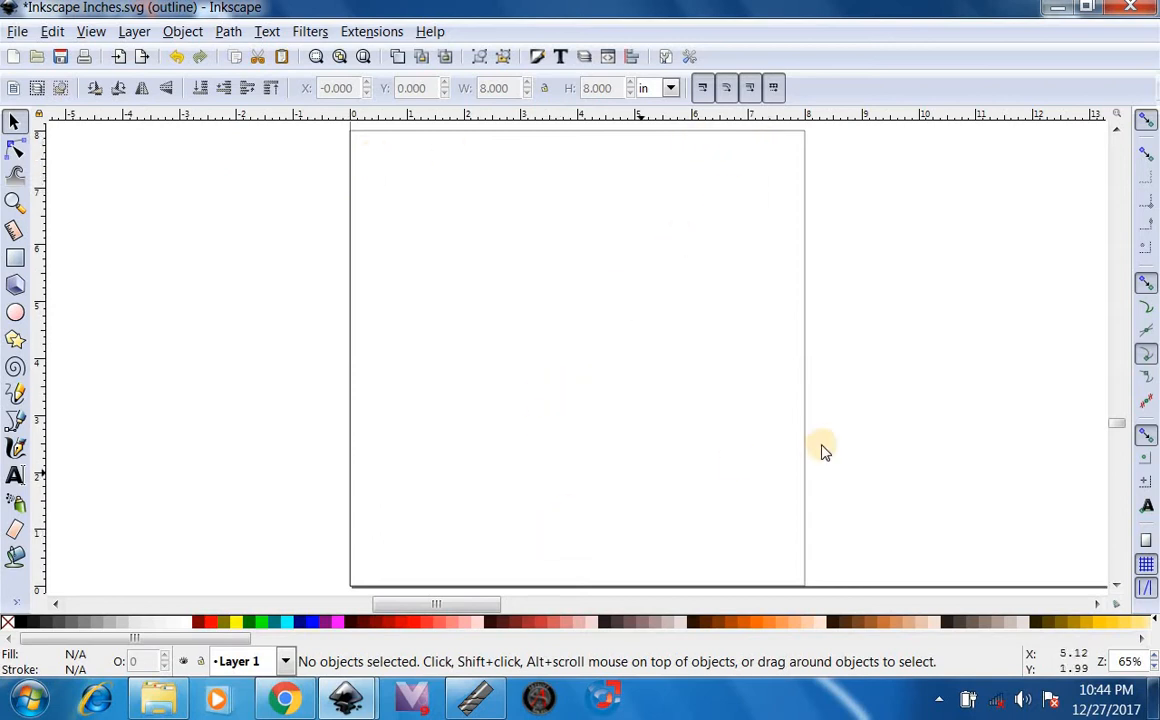
pyautogui.moveTo(343, 274)
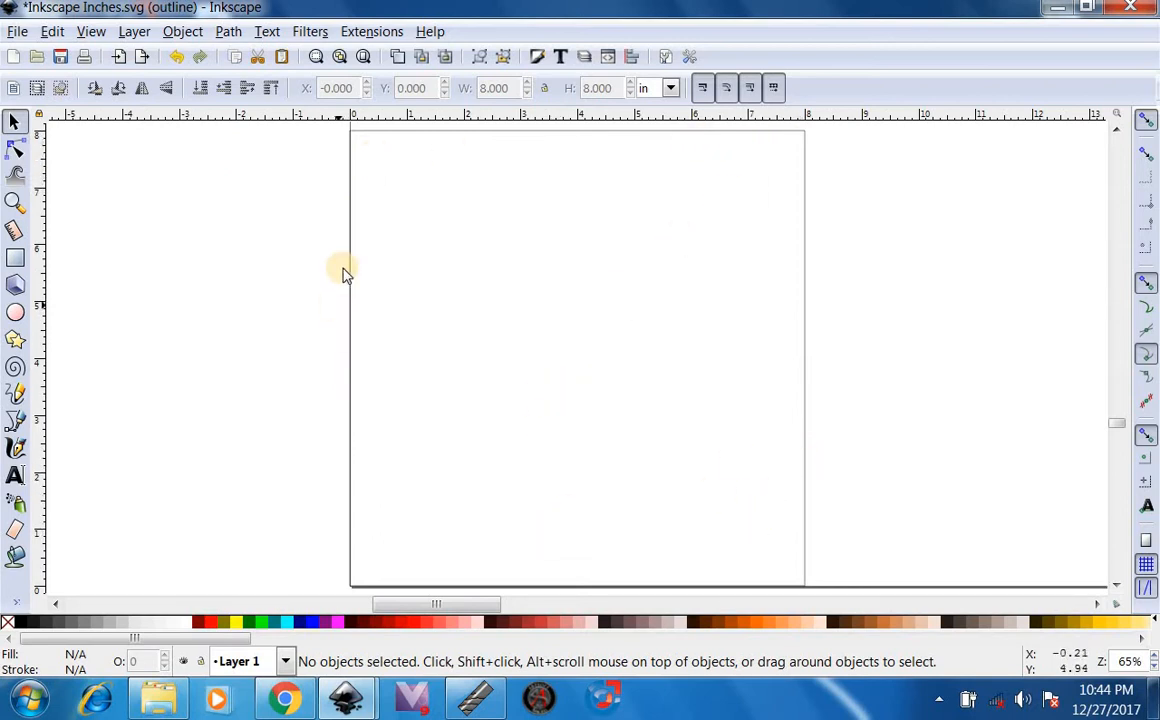
pyautogui.moveTo(465, 163)
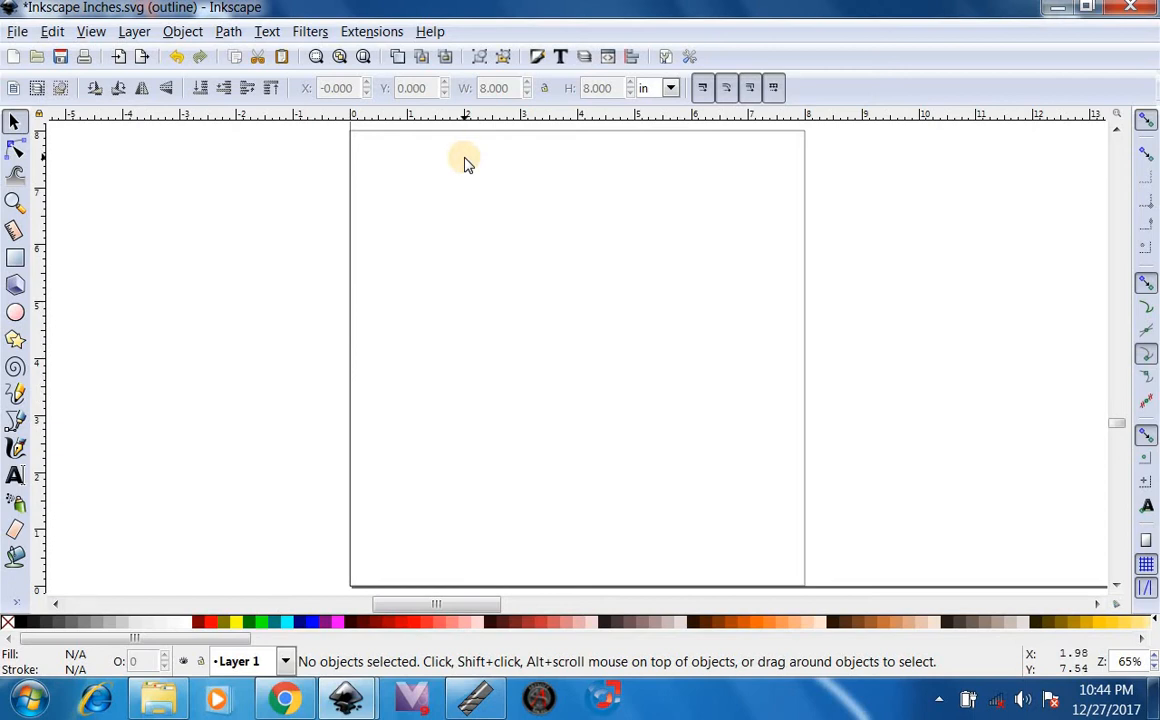
pyautogui.moveTo(715, 210)
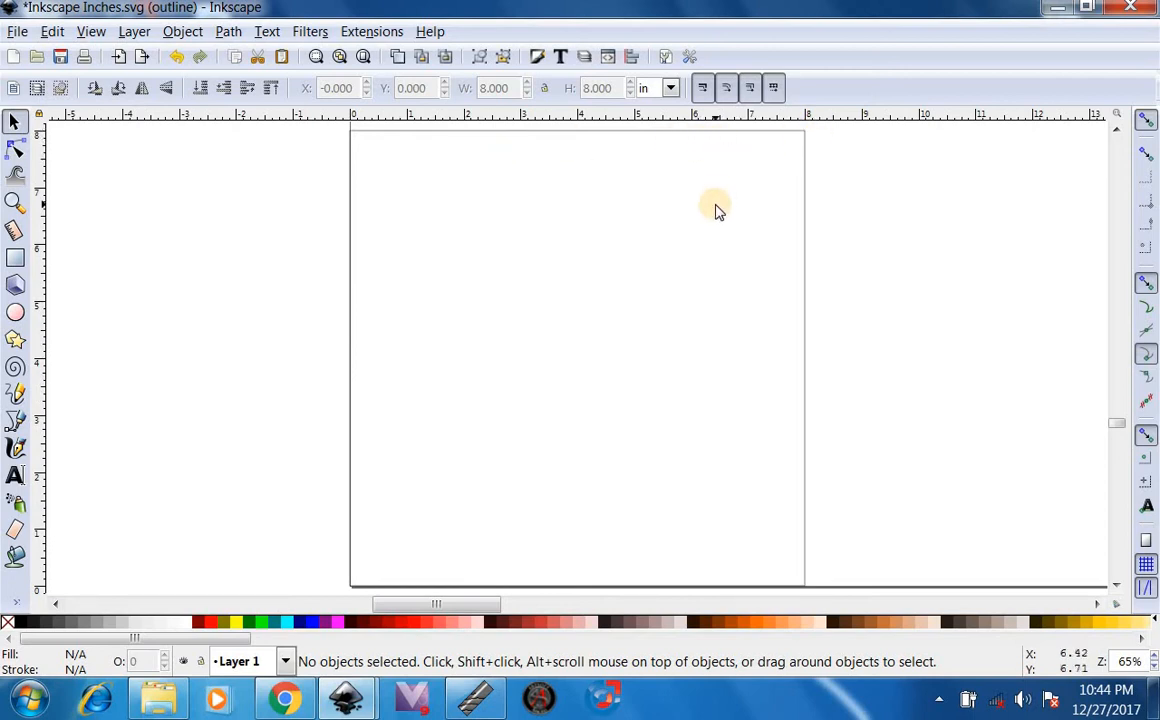
pyautogui.moveTo(418, 170)
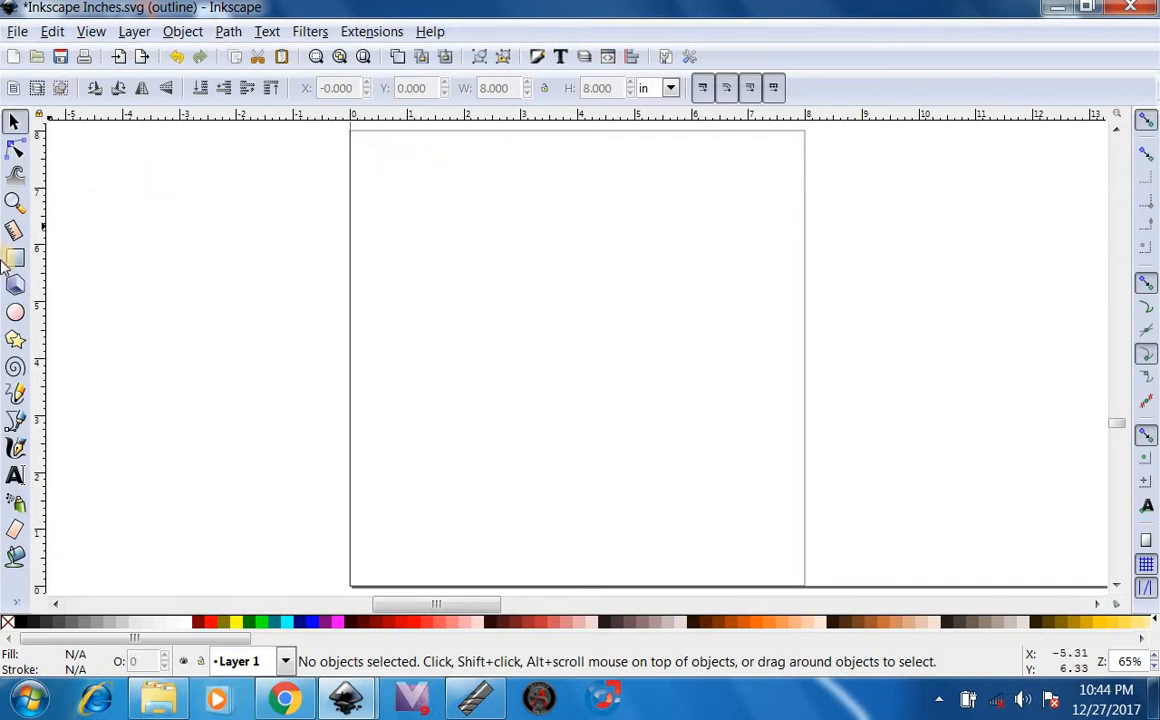
# - Draw a second rectangle sized 6 × 6 inches at X 1, Y 1, then deselect
pyautogui.click(15, 258)
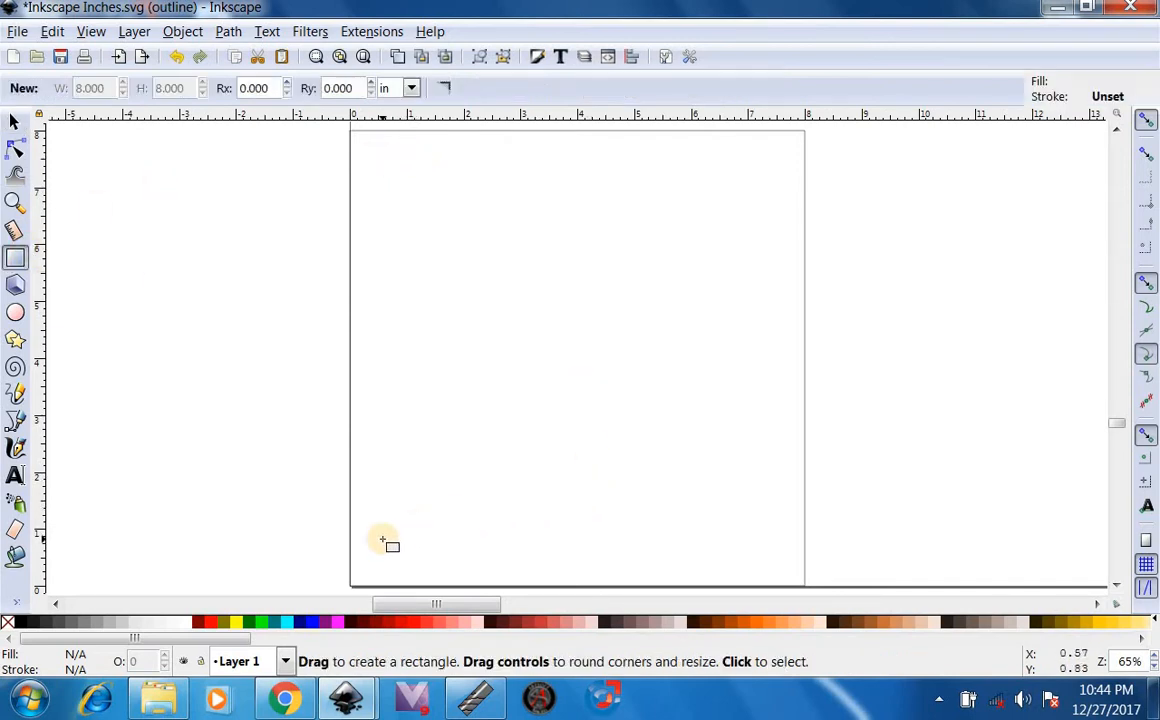
pyautogui.moveTo(383, 541); pyautogui.dragTo(753, 192)
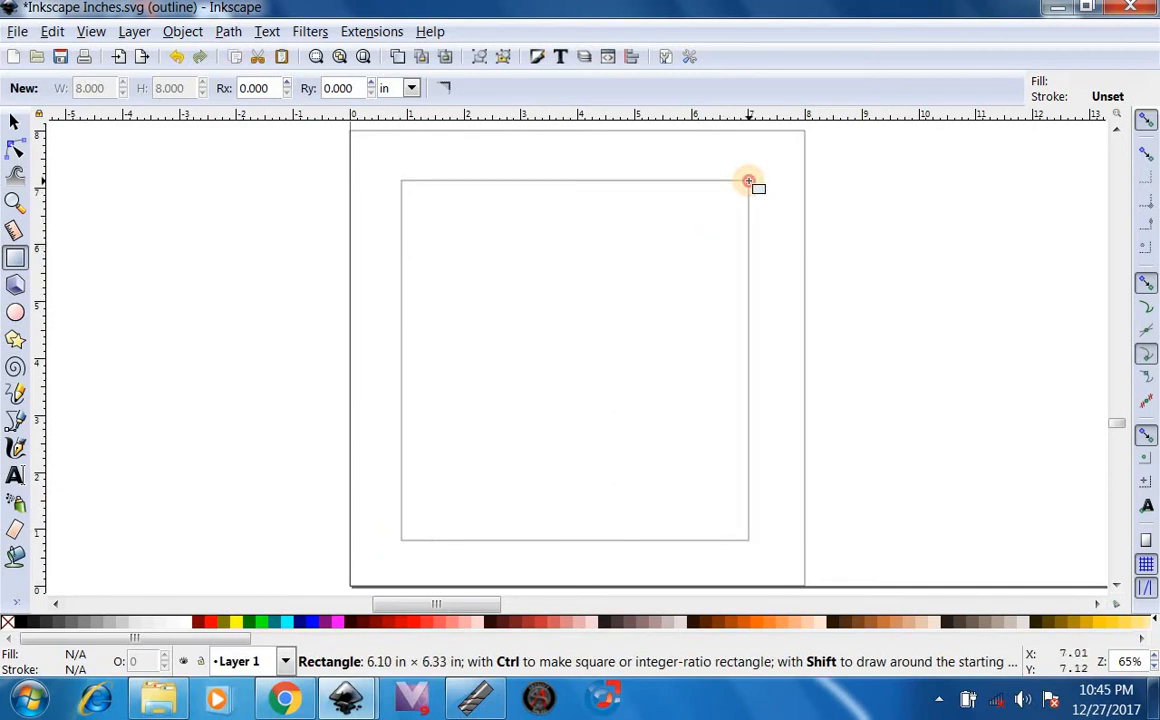
pyautogui.moveTo(748, 181); pyautogui.dragTo(749, 184)
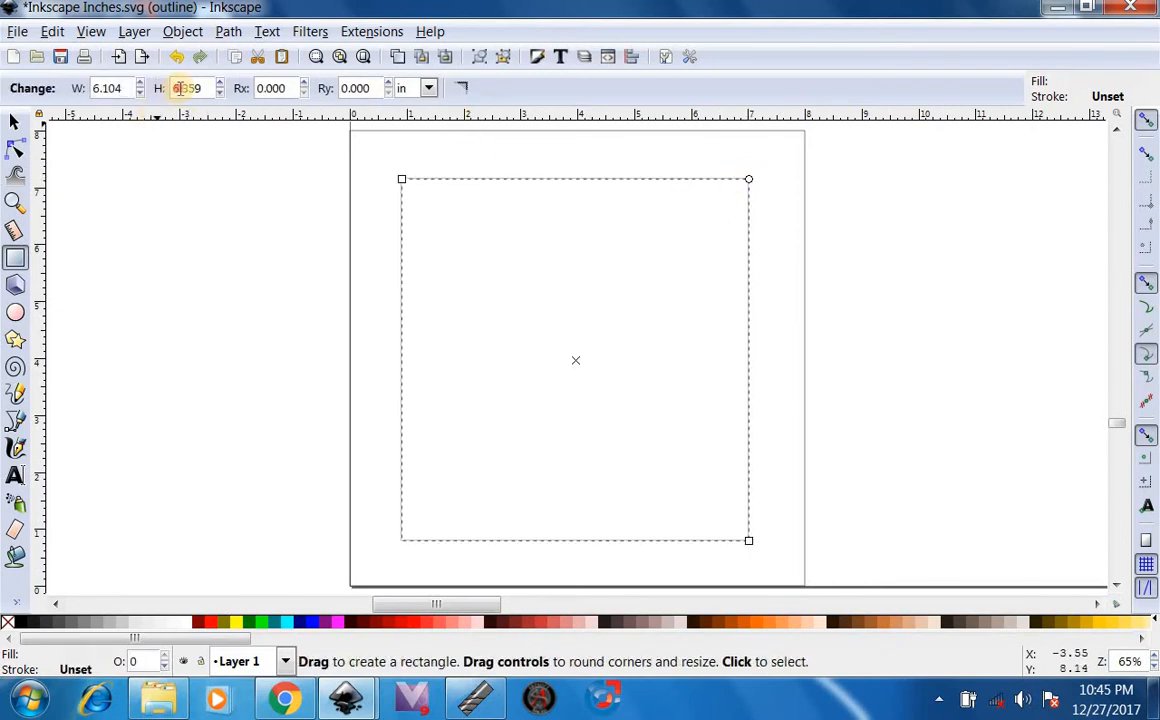
pyautogui.write('6.000')
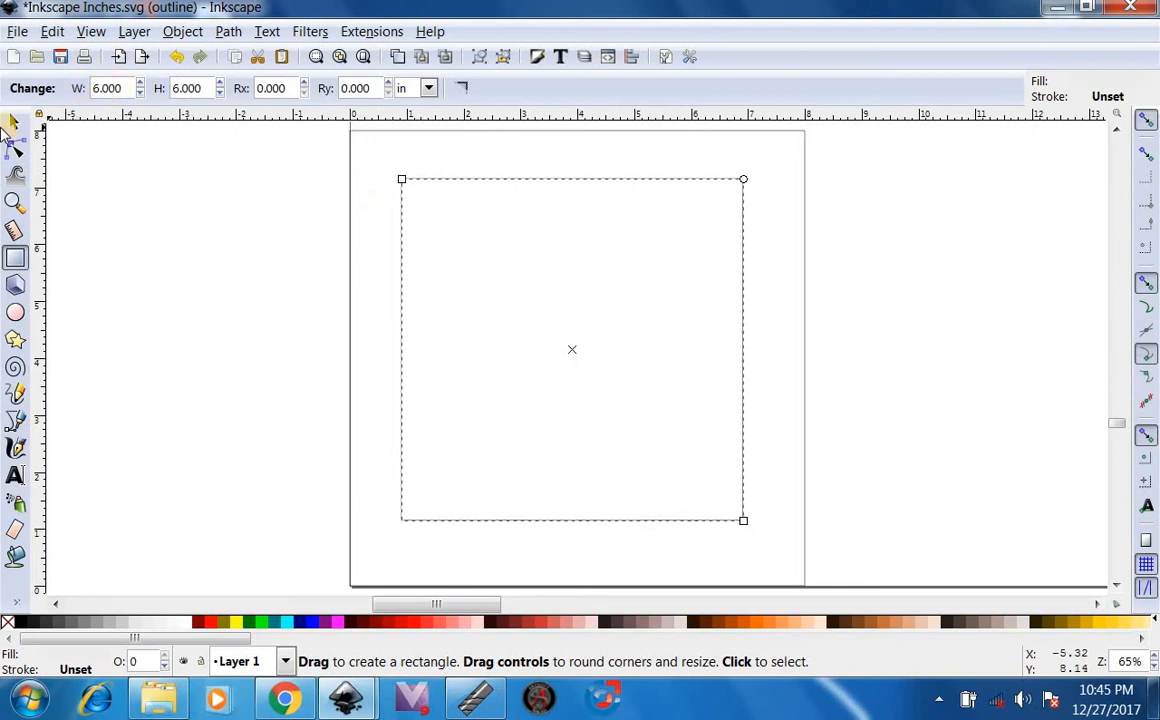
pyautogui.click(15, 121)
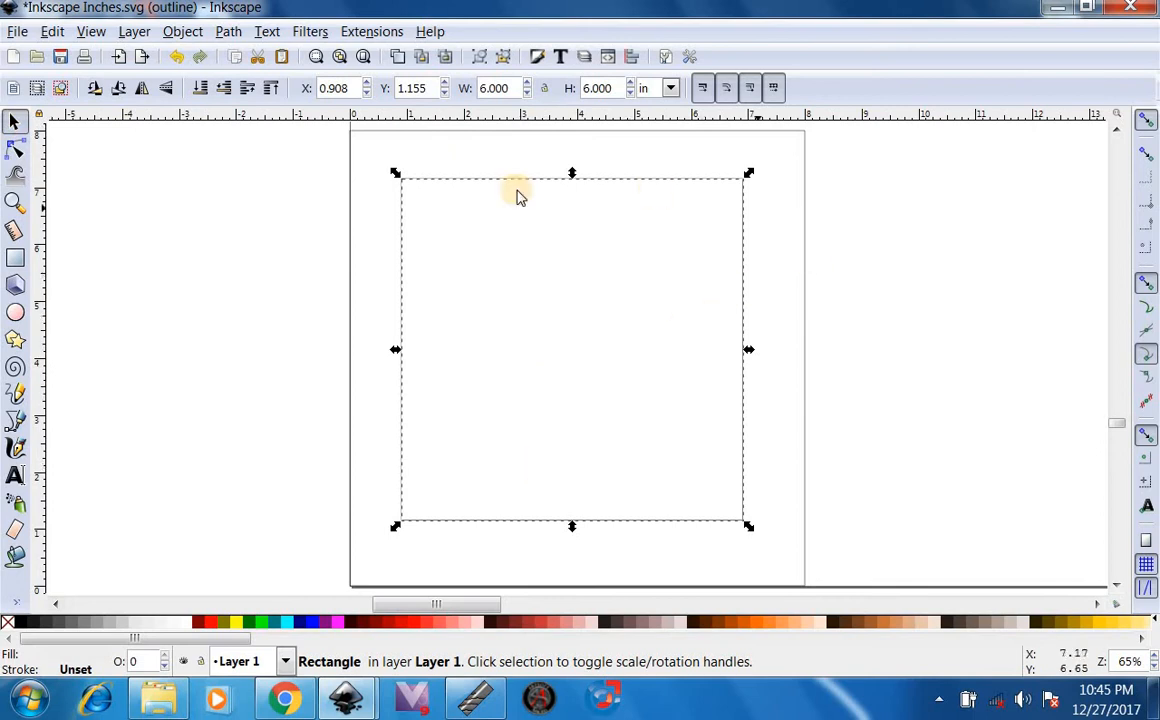
pyautogui.moveTo(400, 525)
pyautogui.write('1.000')
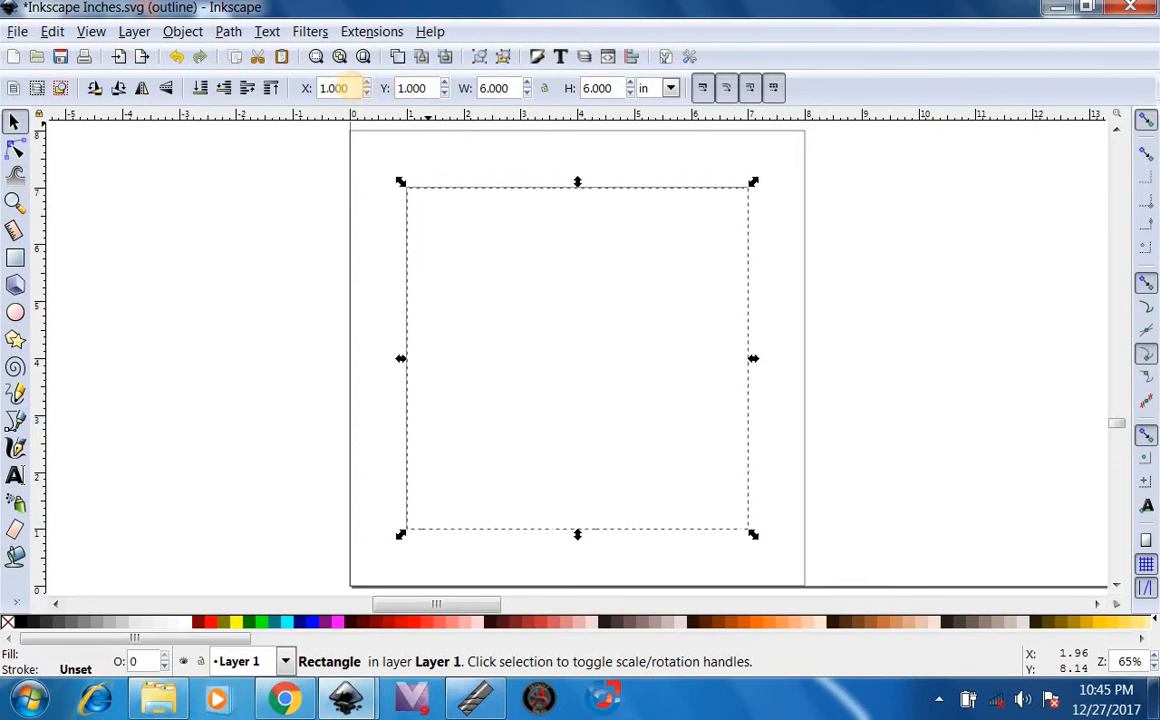
pyautogui.click(551, 212)
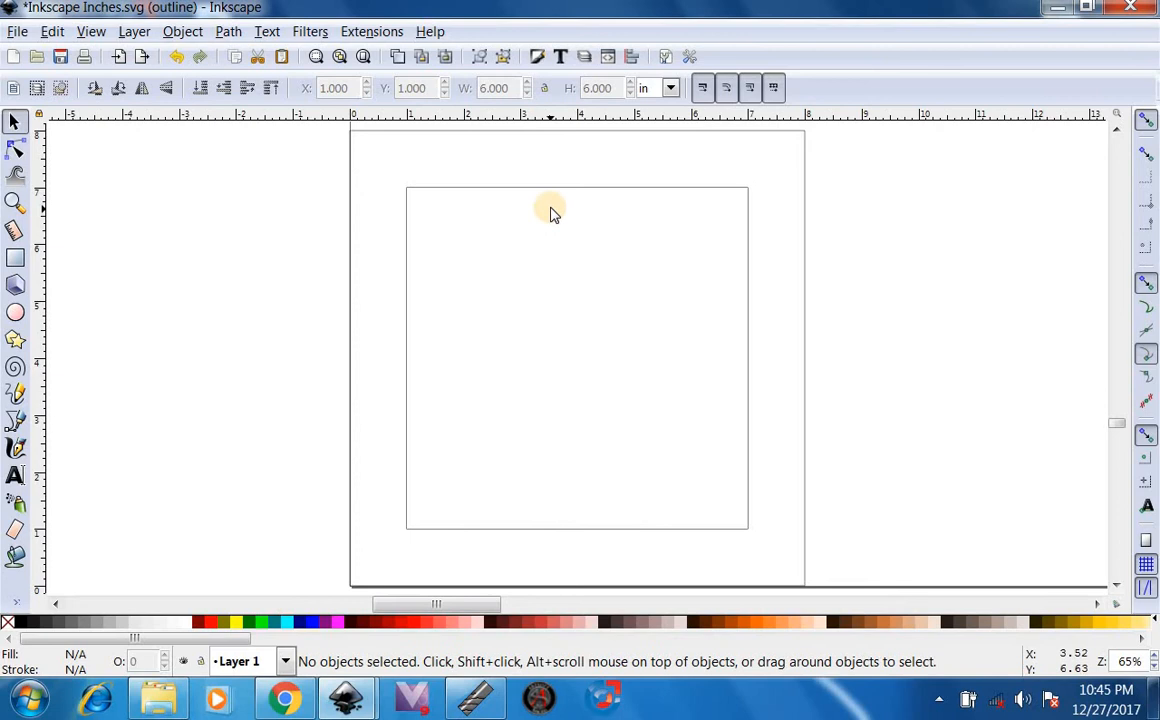
pyautogui.moveTo(205, 293)
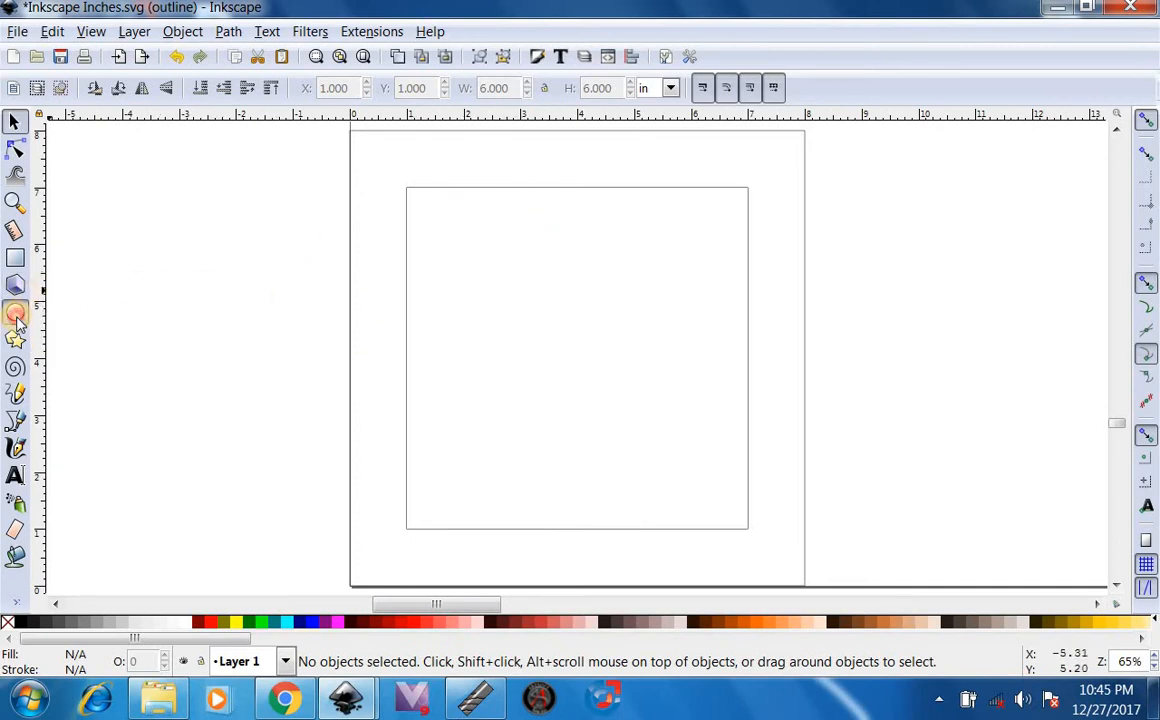
# - Draw a 0.5-inch circle and drag it to the inner square's top-left corner
pyautogui.click(15, 313)
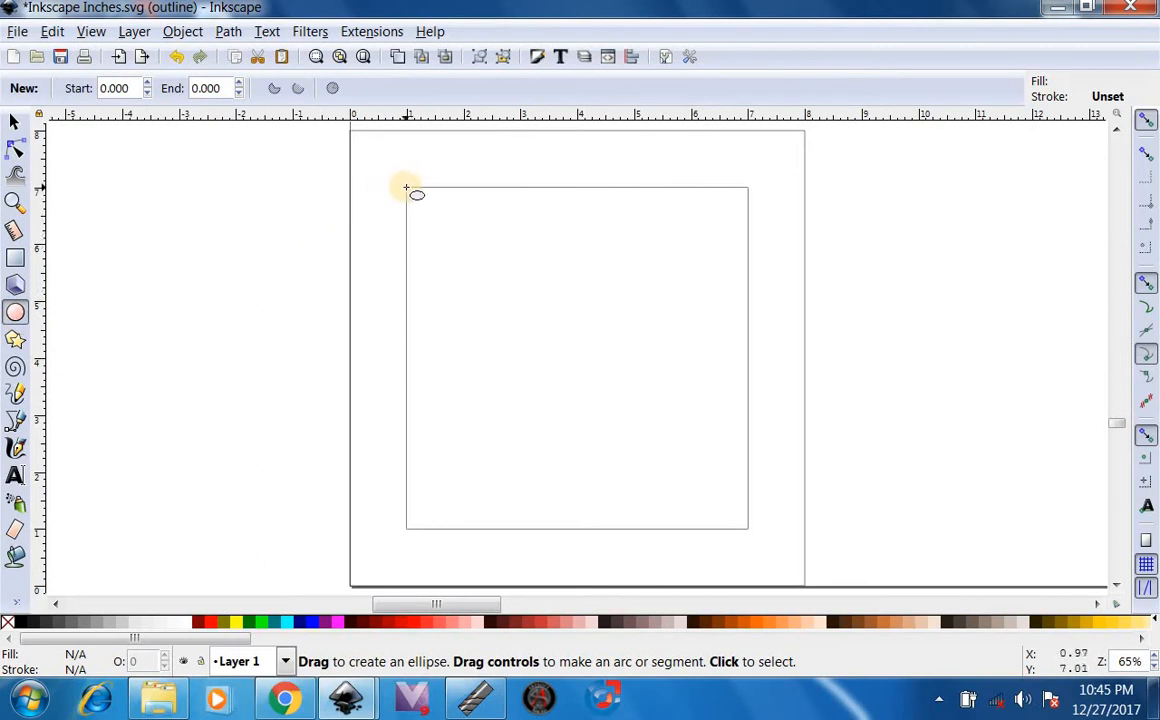
pyautogui.moveTo(407, 190); pyautogui.dragTo(462, 155)
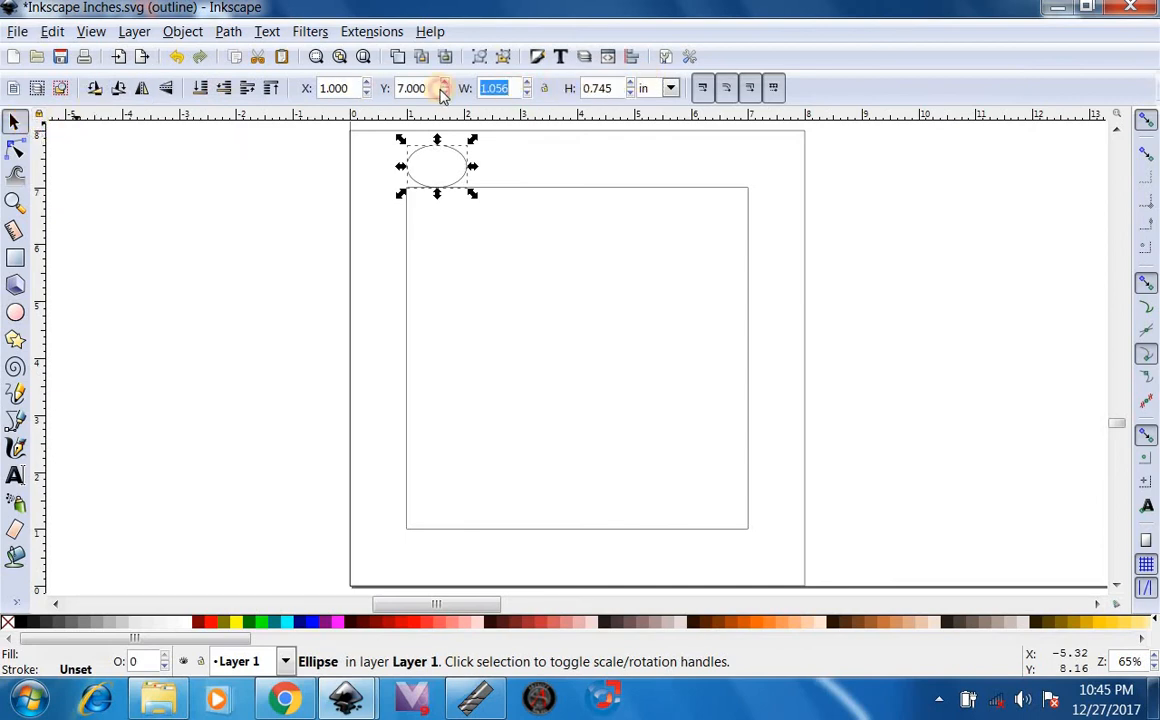
pyautogui.write('.500')
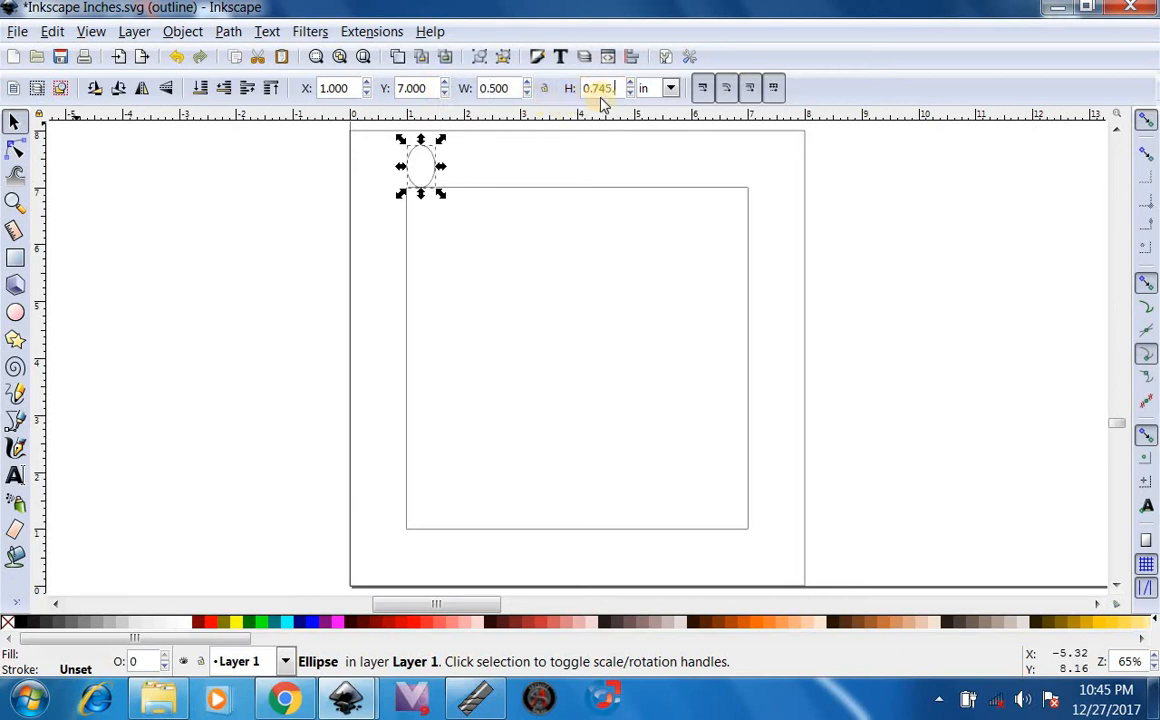
pyautogui.tripleClick(598, 88)
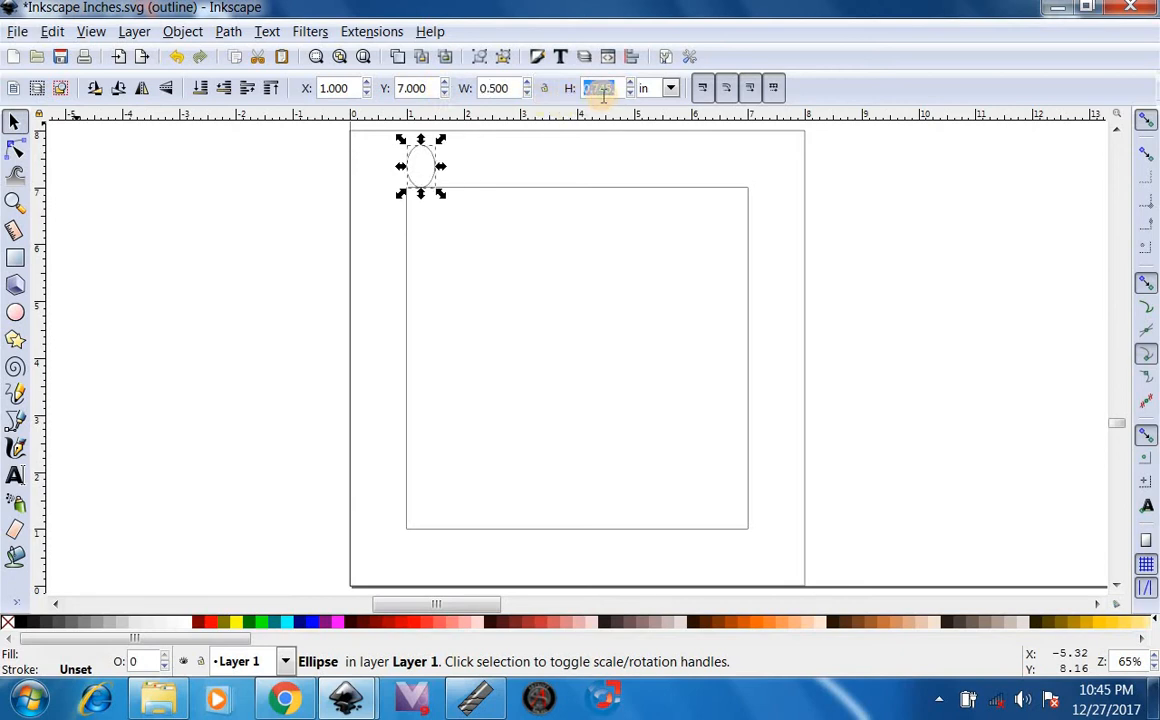
pyautogui.write('.5')
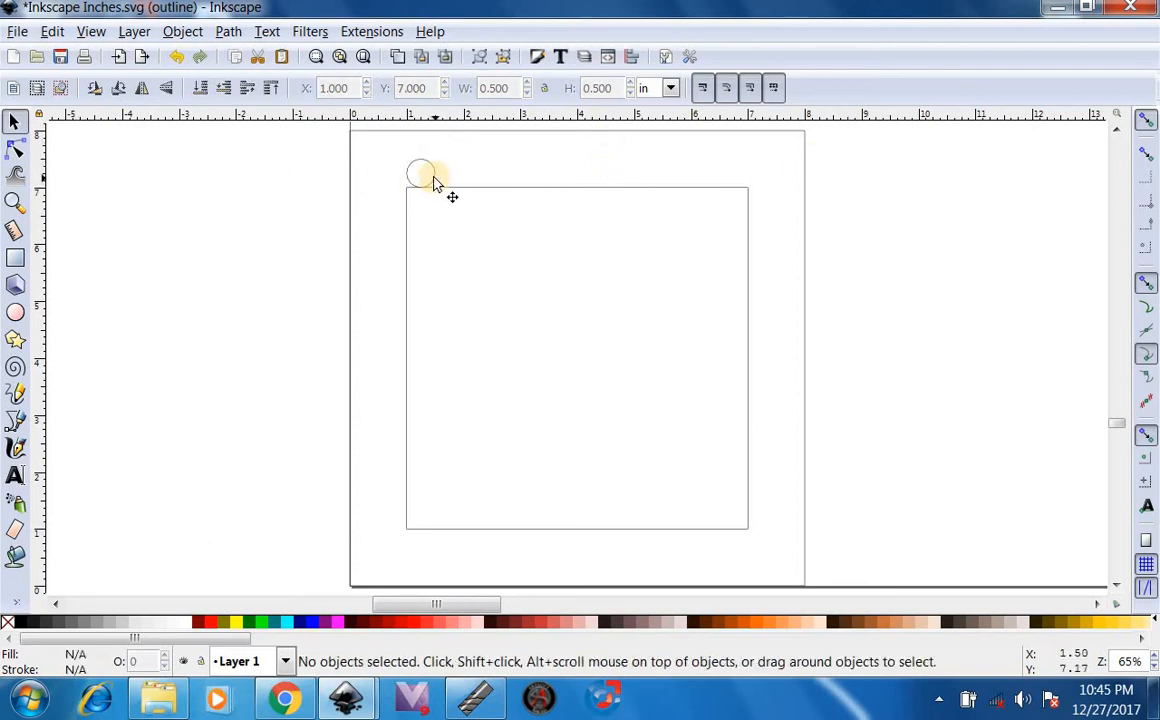
pyautogui.moveTo(422, 175); pyautogui.dragTo(402, 195)
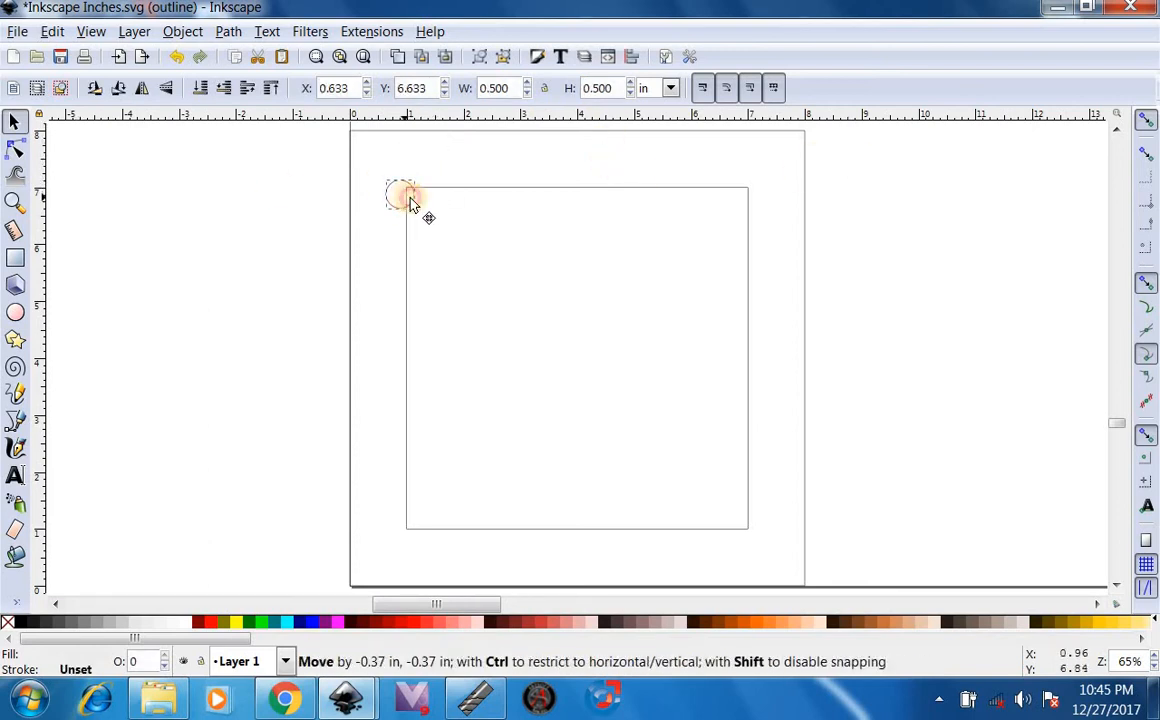
pyautogui.moveTo(400, 195); pyautogui.dragTo(410, 185)
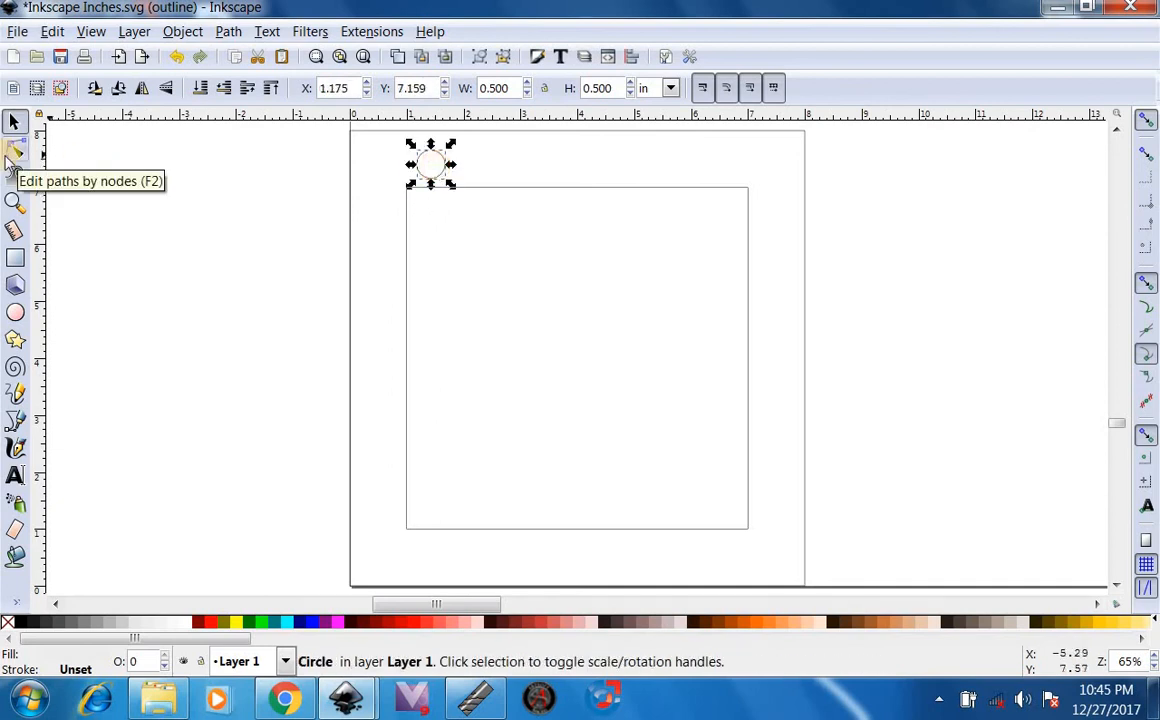
# - Snap the circle to a corner and place duplicates on the other square corners
pyautogui.click(15, 151)
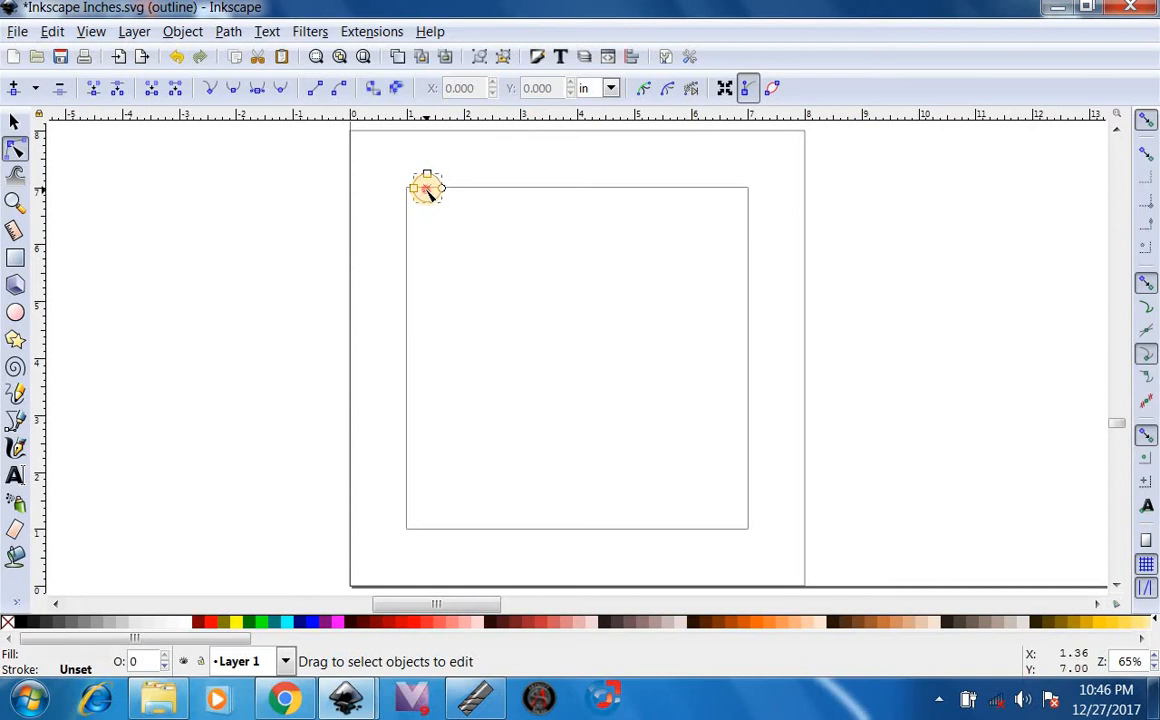
pyautogui.moveTo(418, 190)
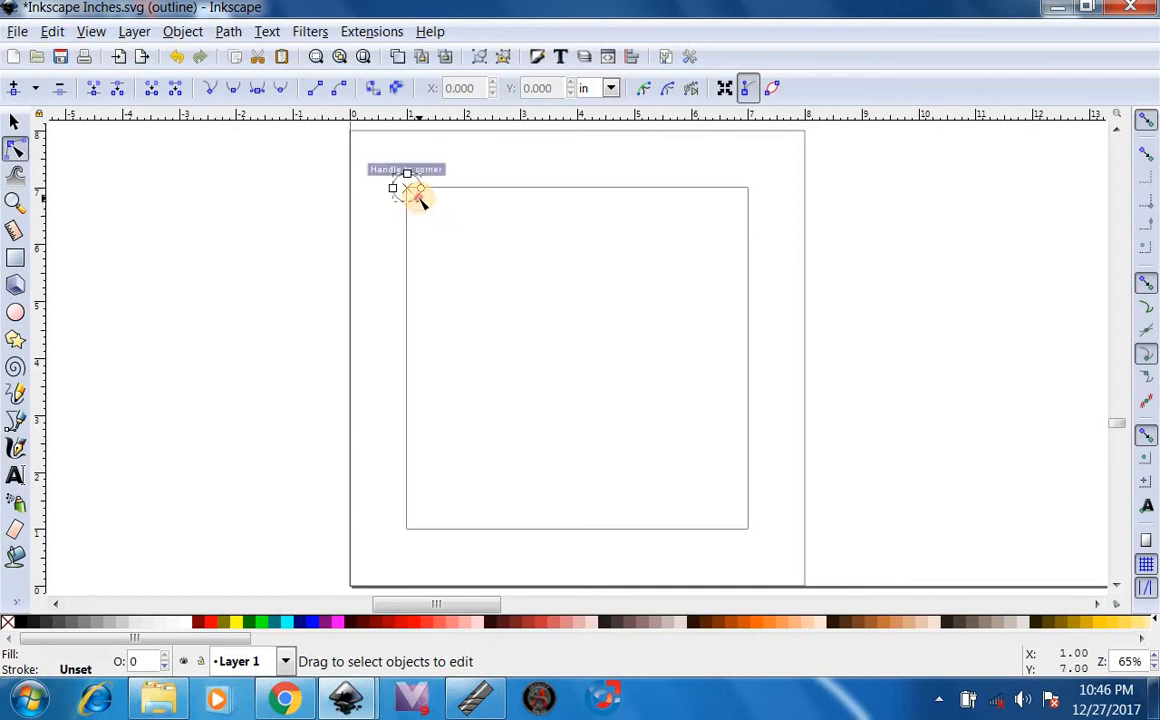
pyautogui.rightClick(408, 190)
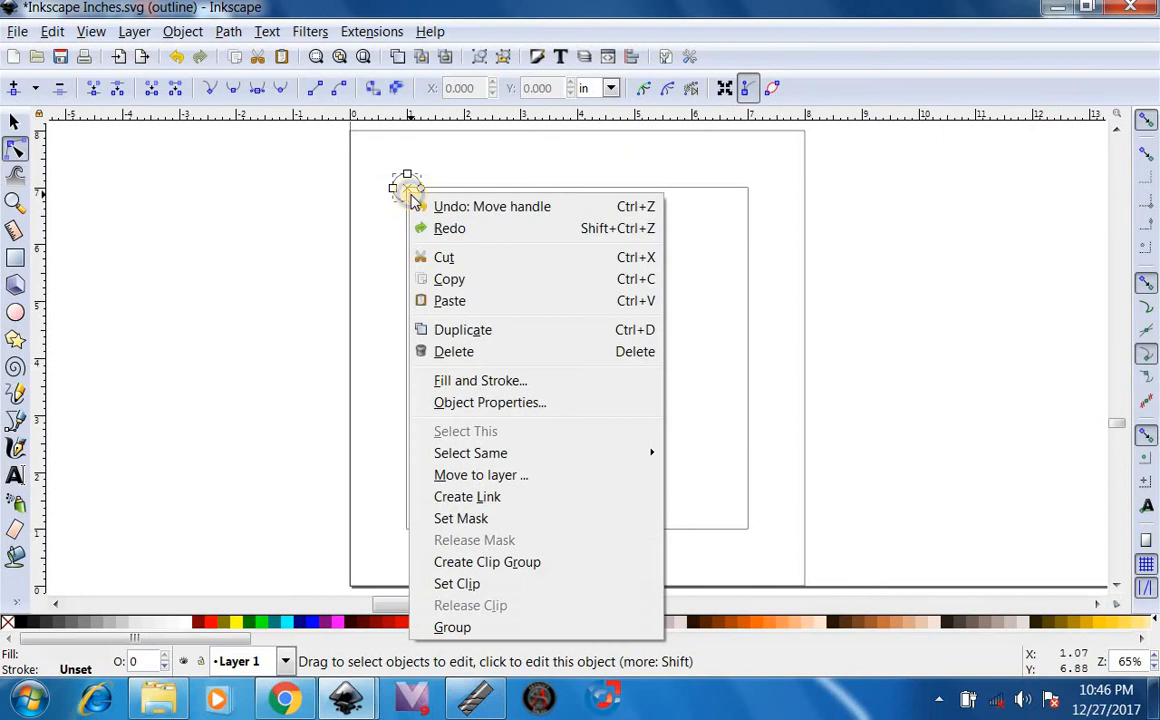
pyautogui.click(500, 220)
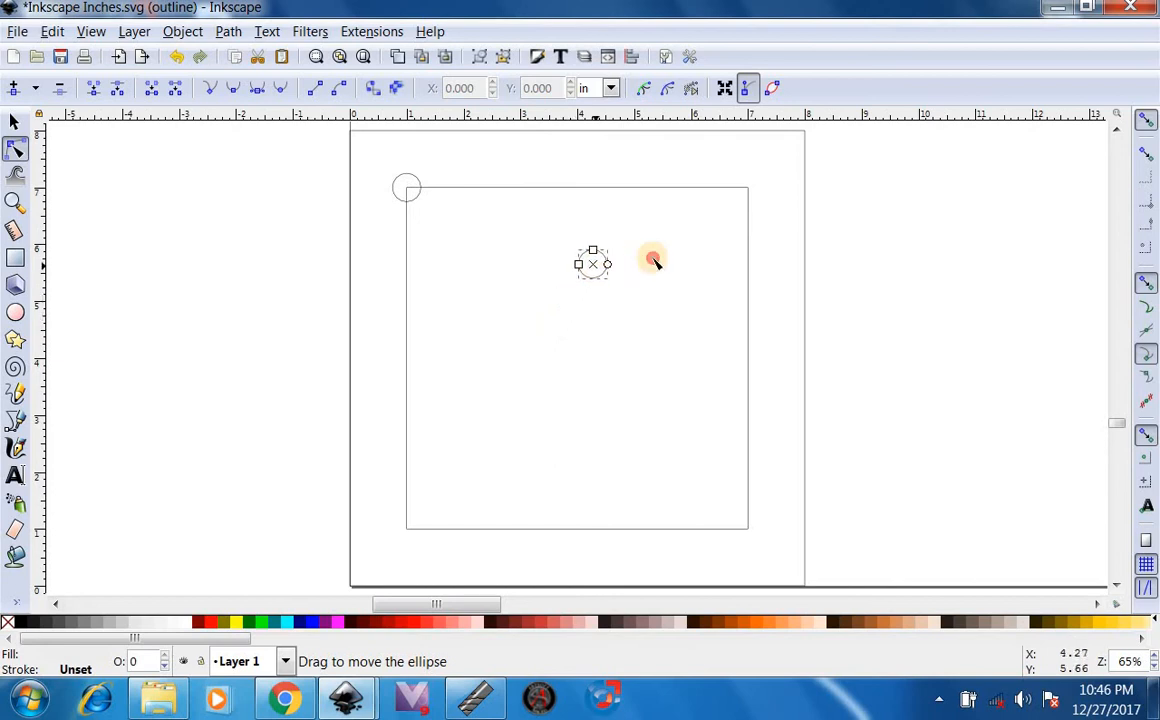
pyautogui.moveTo(652, 260); pyautogui.dragTo(738, 200)
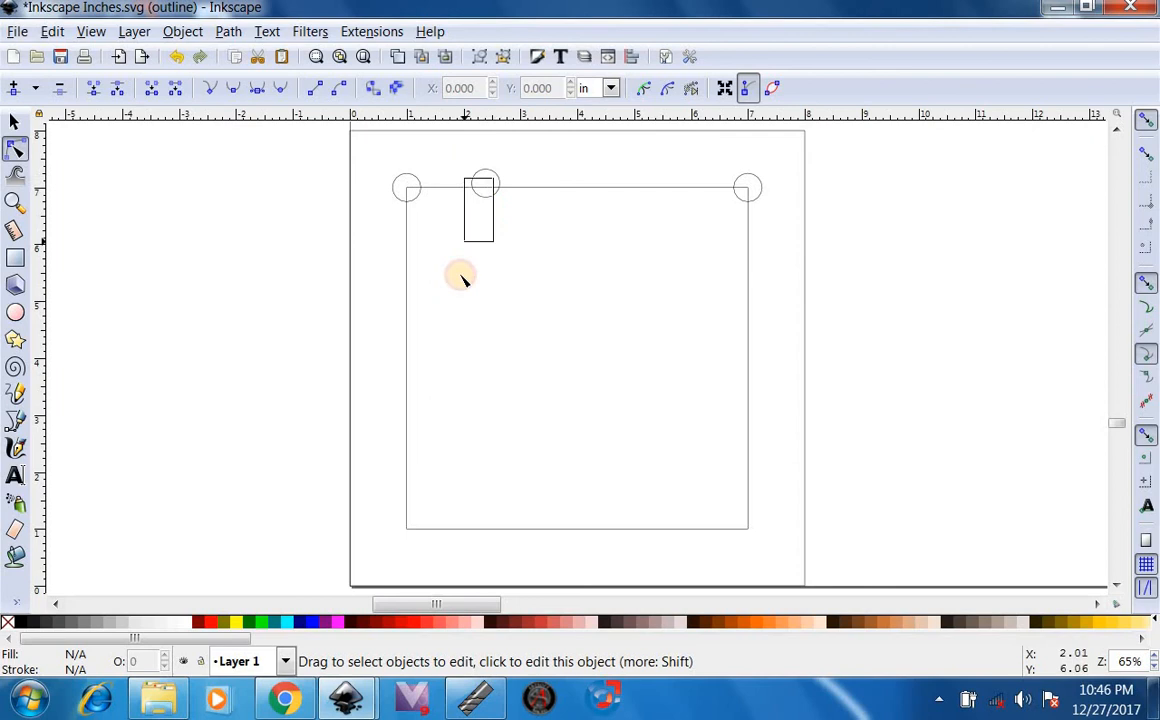
pyautogui.click(485, 188)
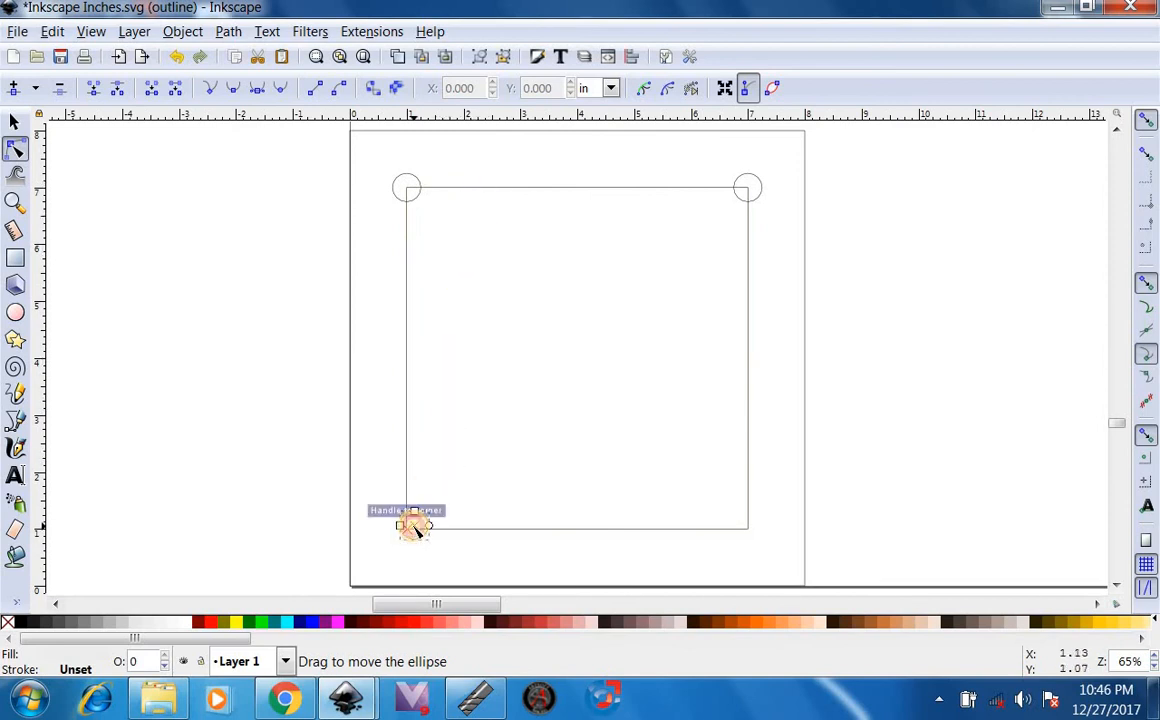
pyautogui.rightClick(410, 527)
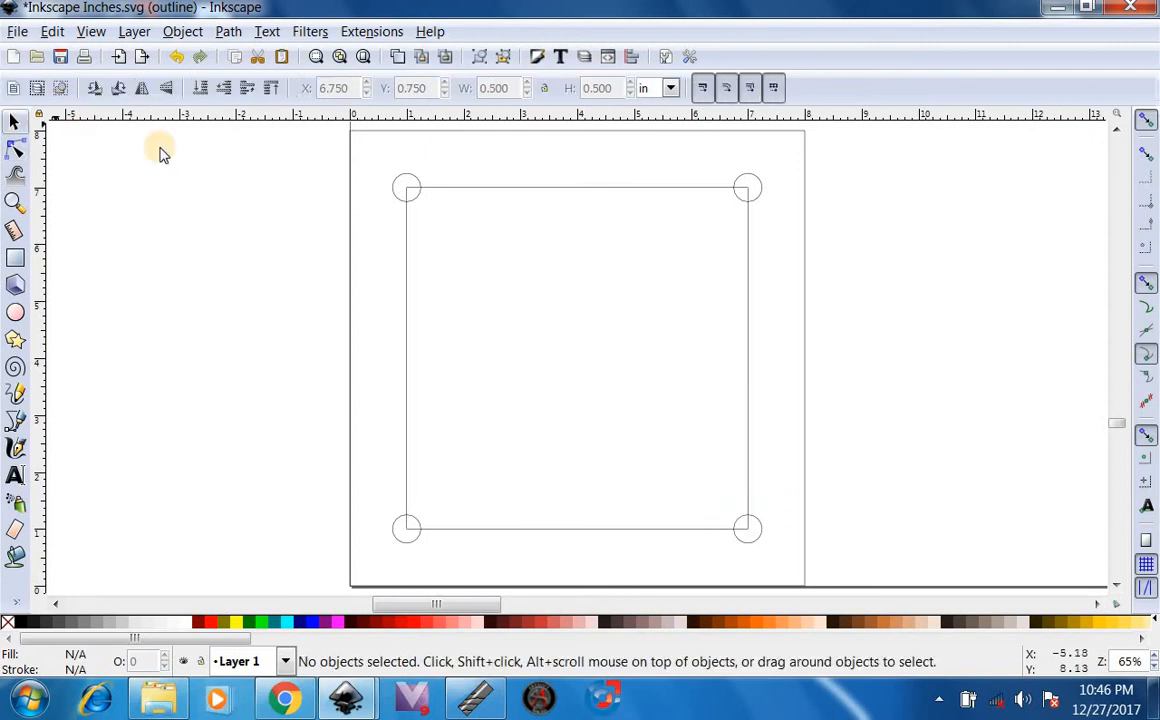
# - Select the inner 6-inch square for deletion
pyautogui.click(540, 188)
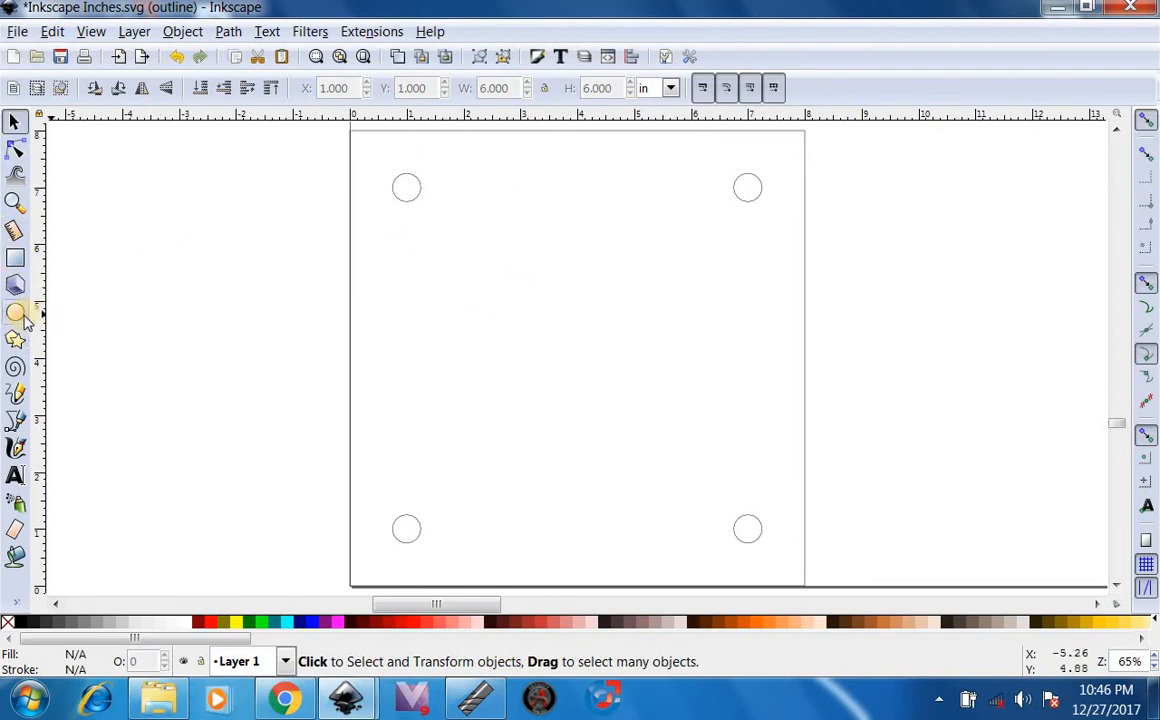
# - Draw an ellipse in the middle of the plate, to be sized 3 × 3 inches
pyautogui.click(15, 313)
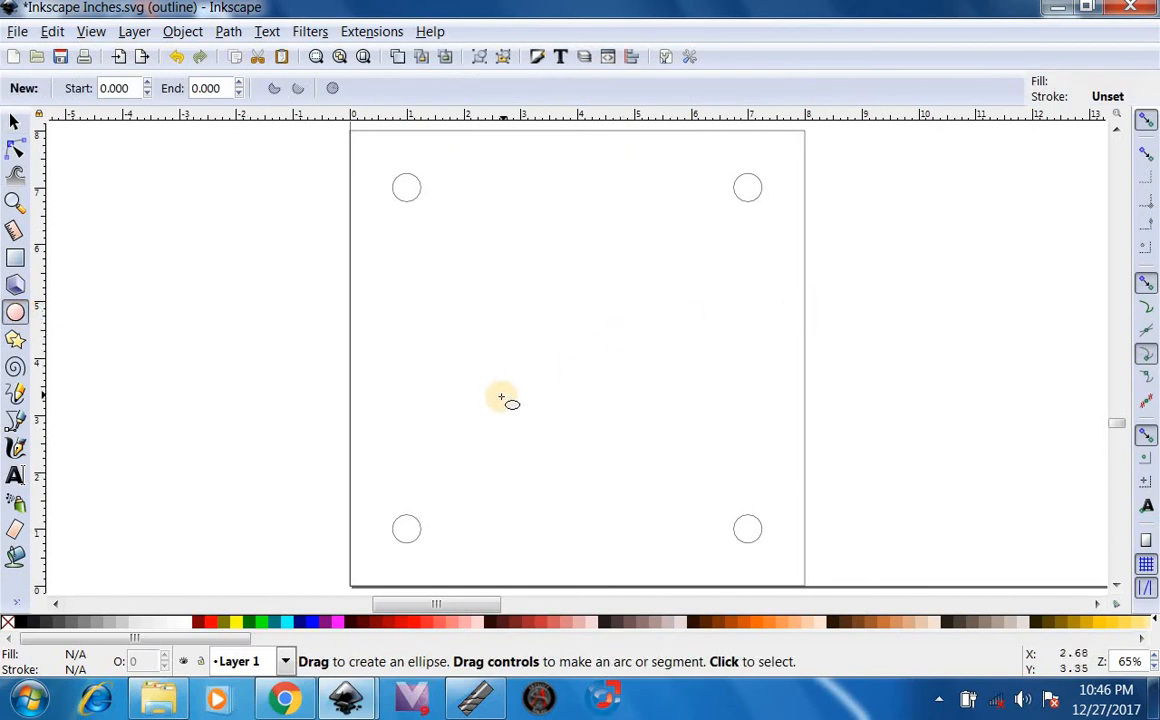
pyautogui.moveTo(500, 397); pyautogui.dragTo(717, 235)
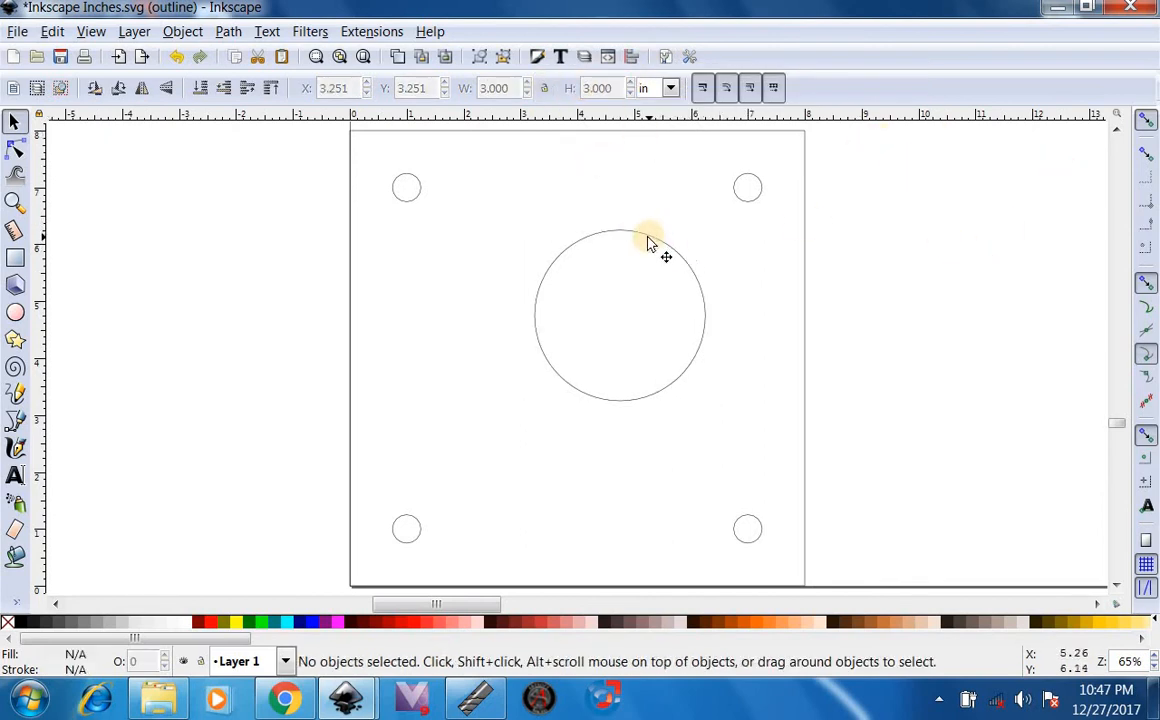
pyautogui.moveTo(525, 85)
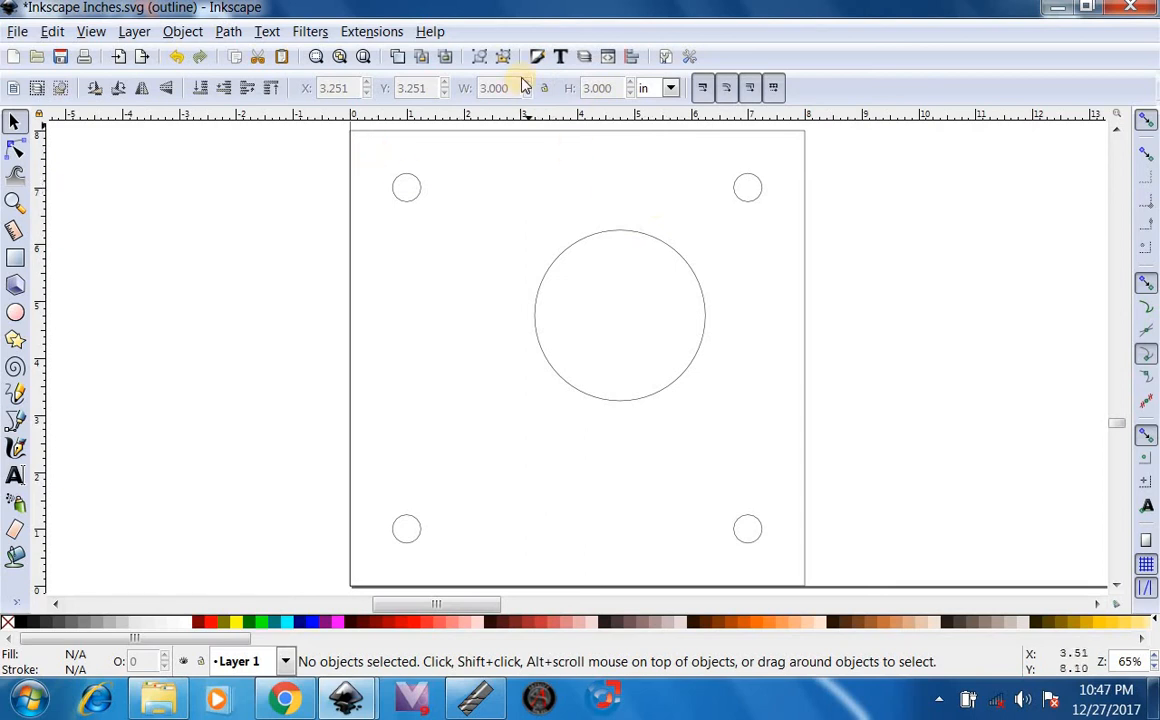
pyautogui.moveTo(629, 57)
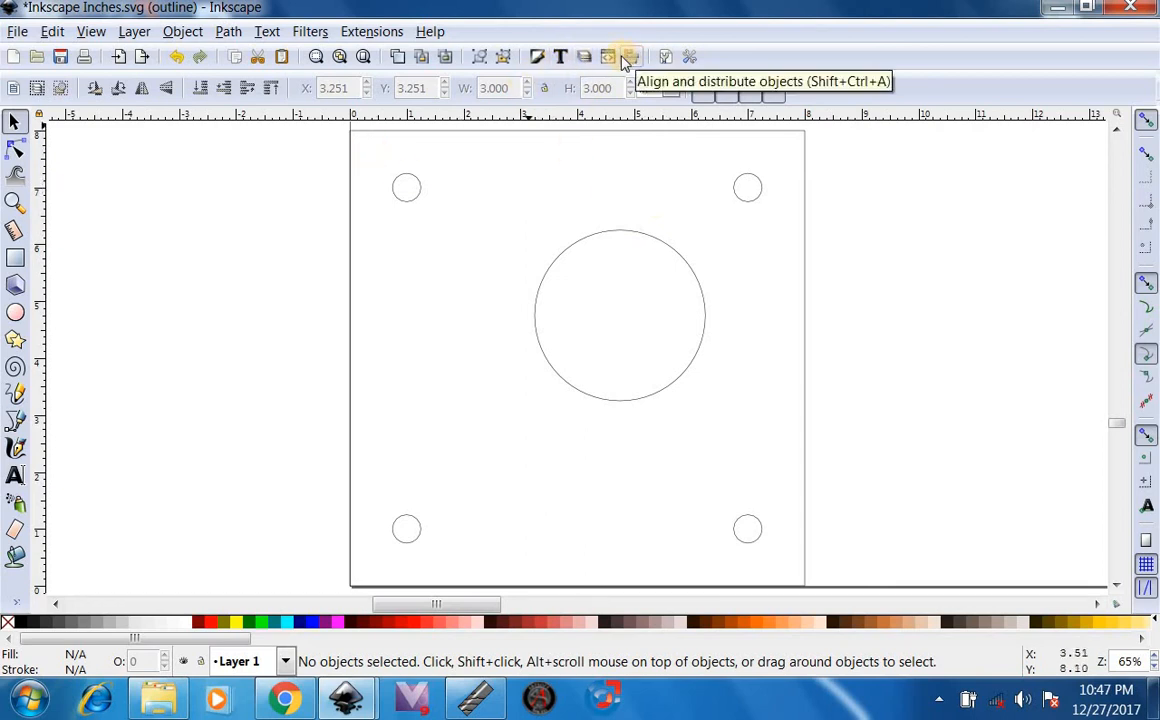
# - Centre the circle on the plate on both axes via Align and Distribute, then deselect
pyautogui.click(630, 57)
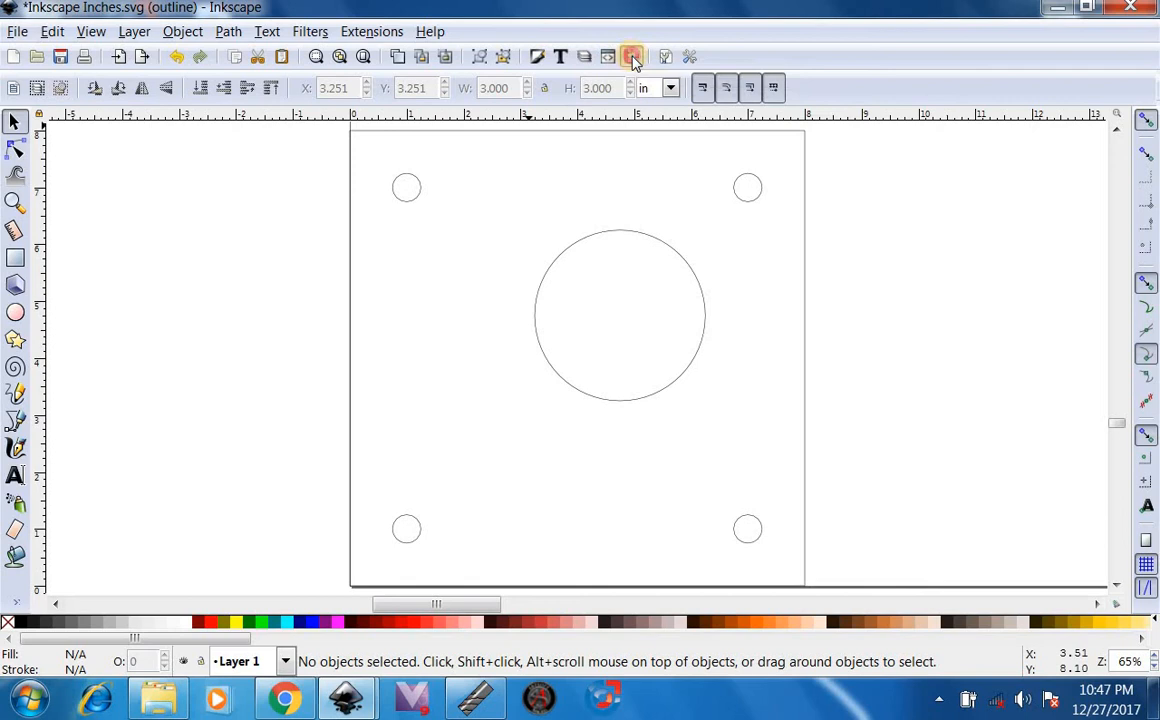
pyautogui.click(631, 56)
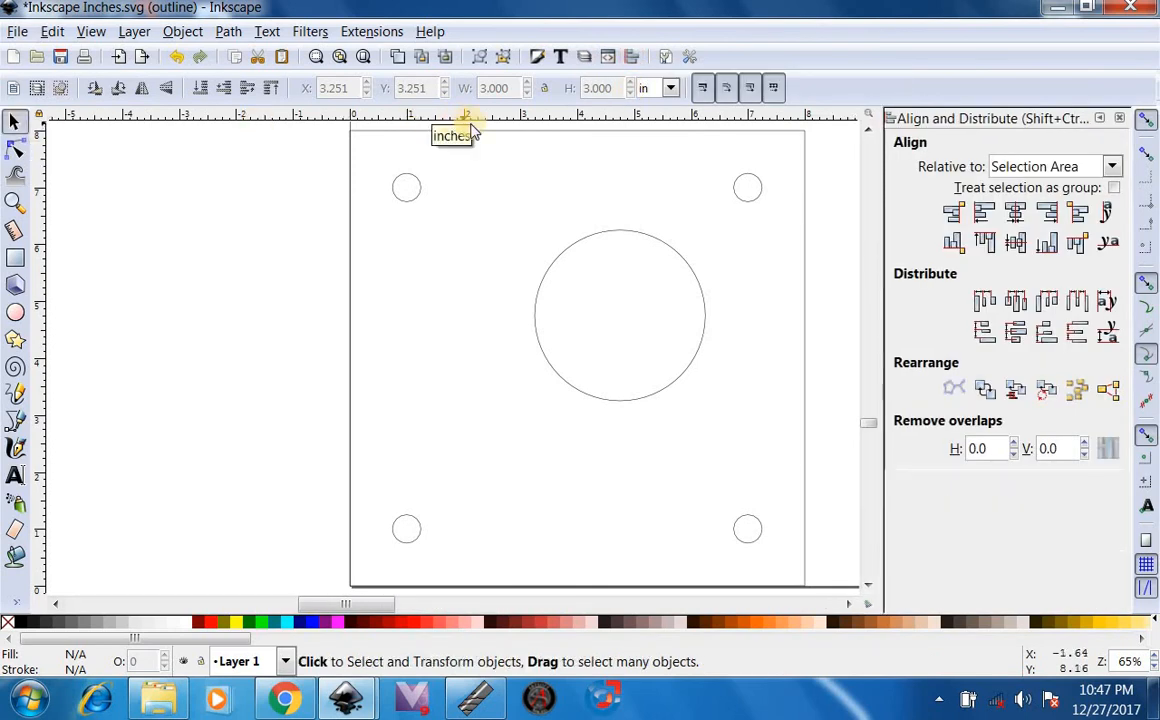
pyautogui.moveTo(497, 147)
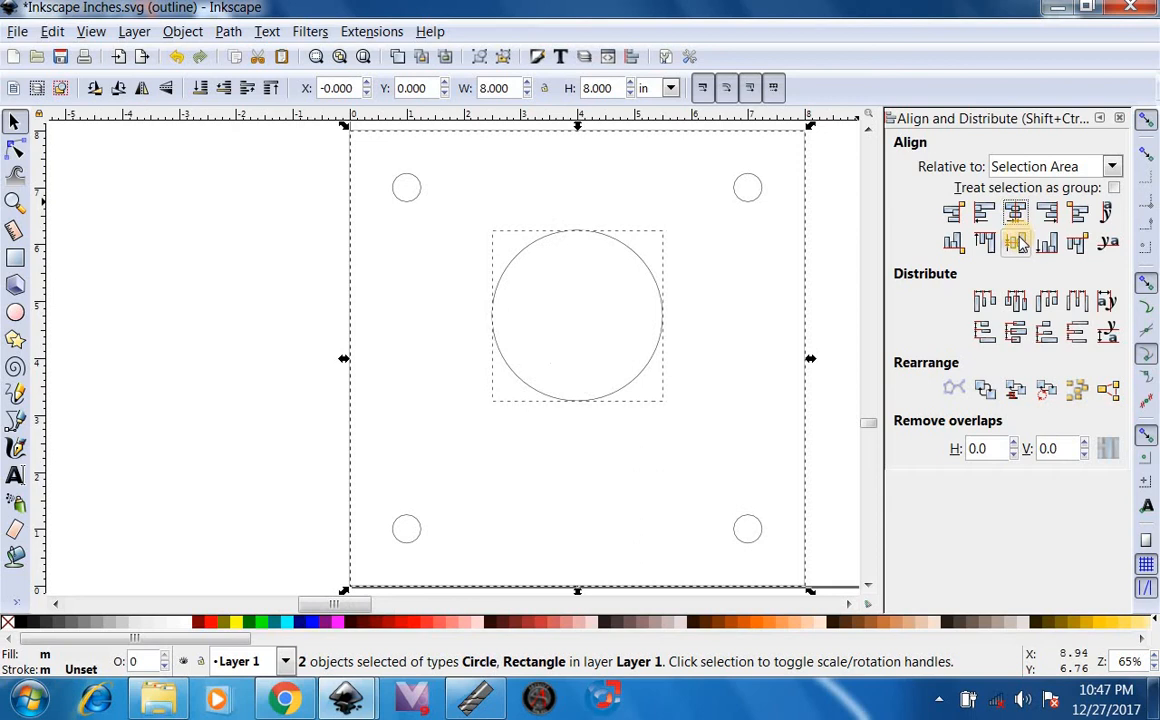
pyautogui.moveTo(1015, 243)
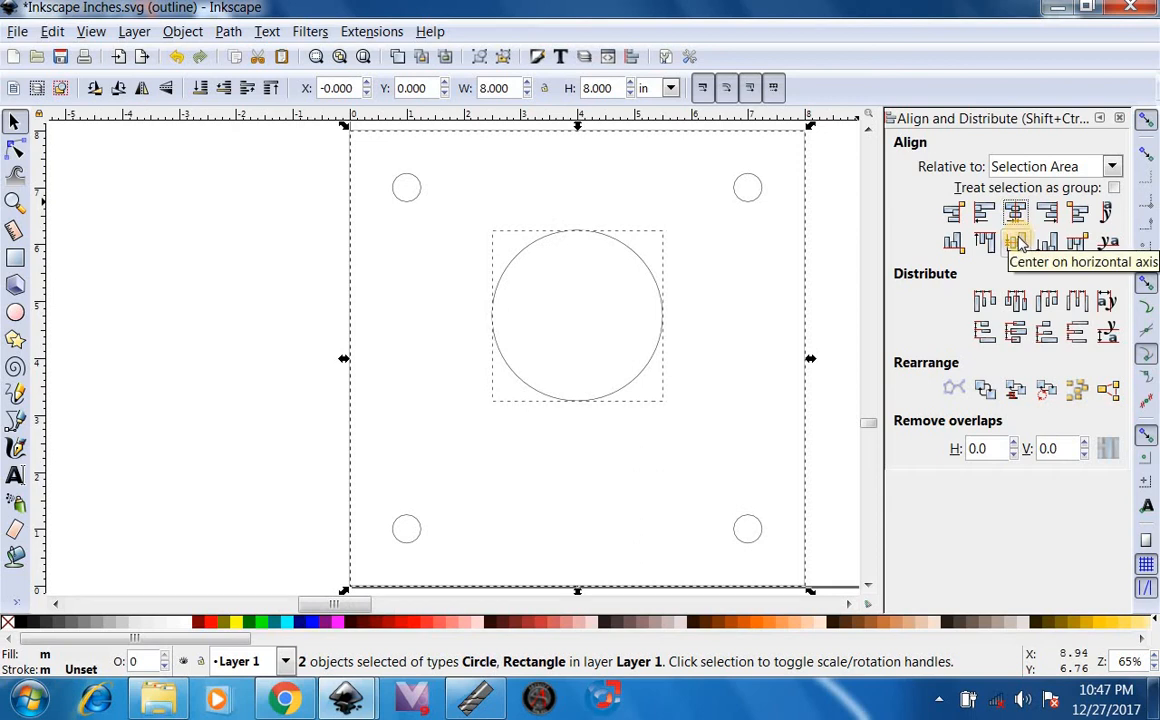
pyautogui.click(1015, 242)
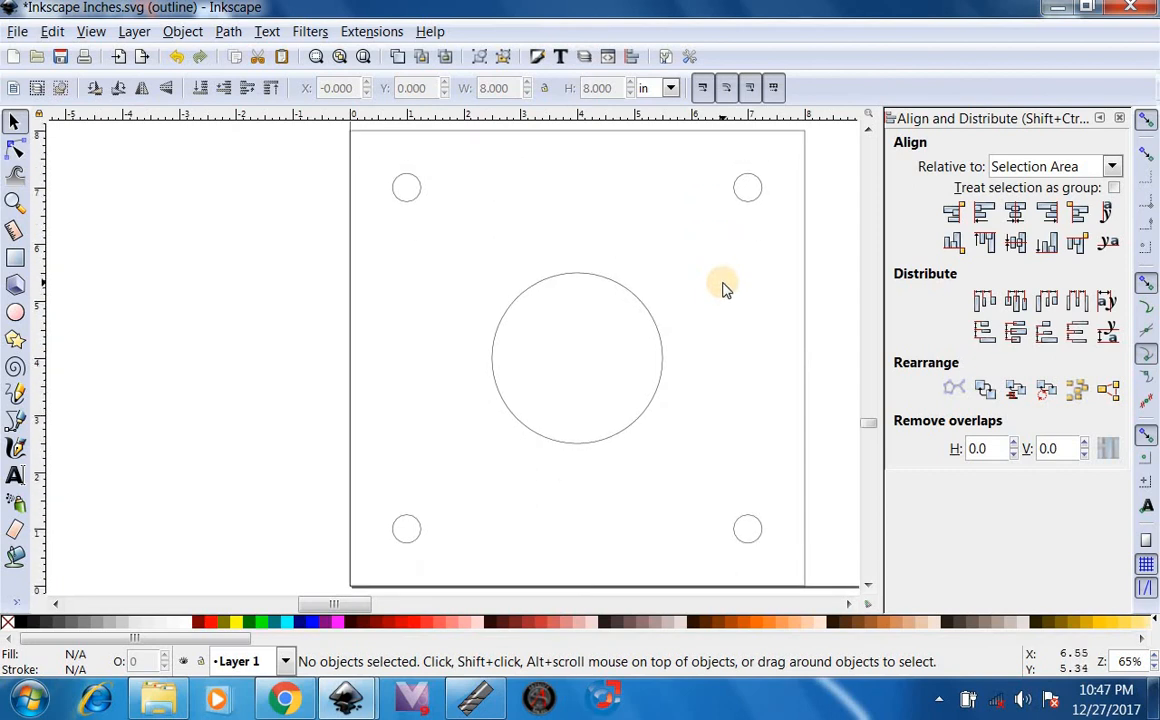
pyautogui.click(15, 202)
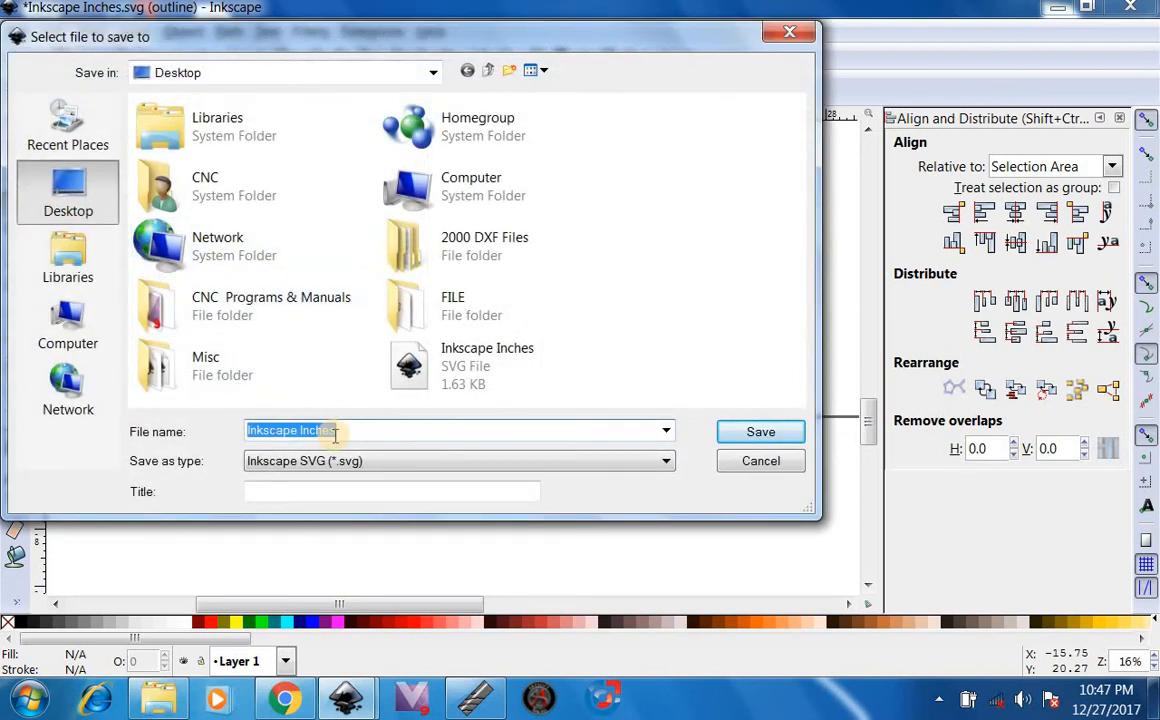
# - Save the drawing as '8X8 POLE BRACKET' in Inkscape SVG format
pyautogui.write('8X8')
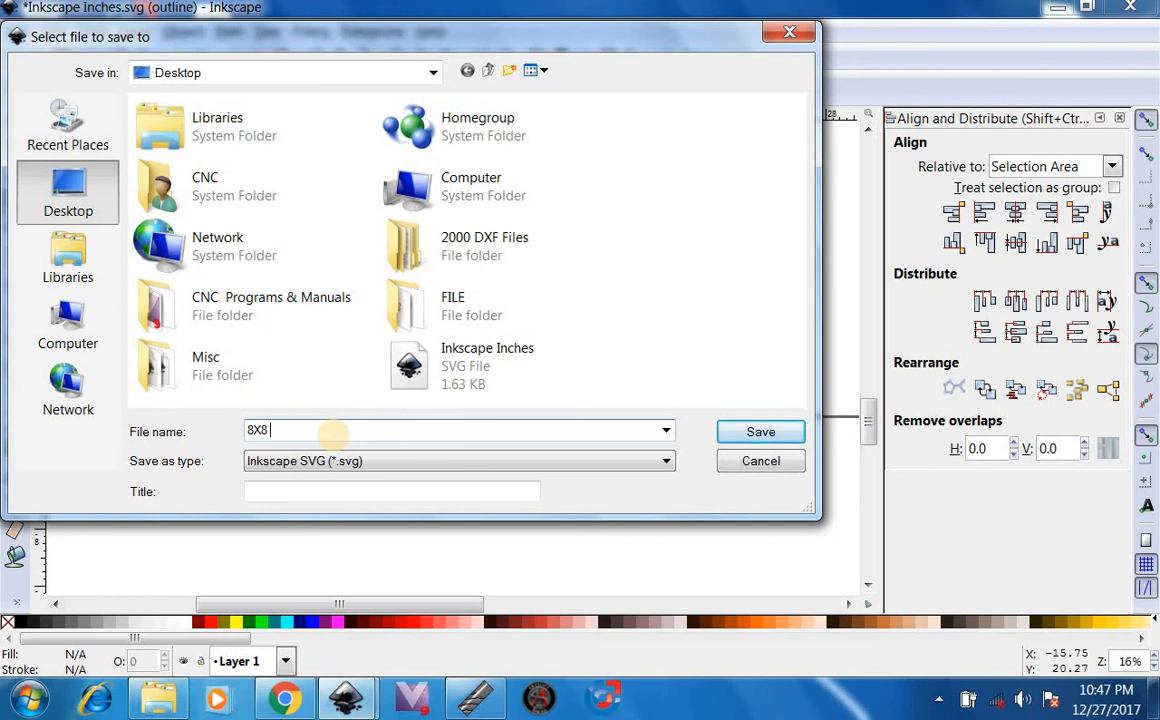
pyautogui.write('POLE')
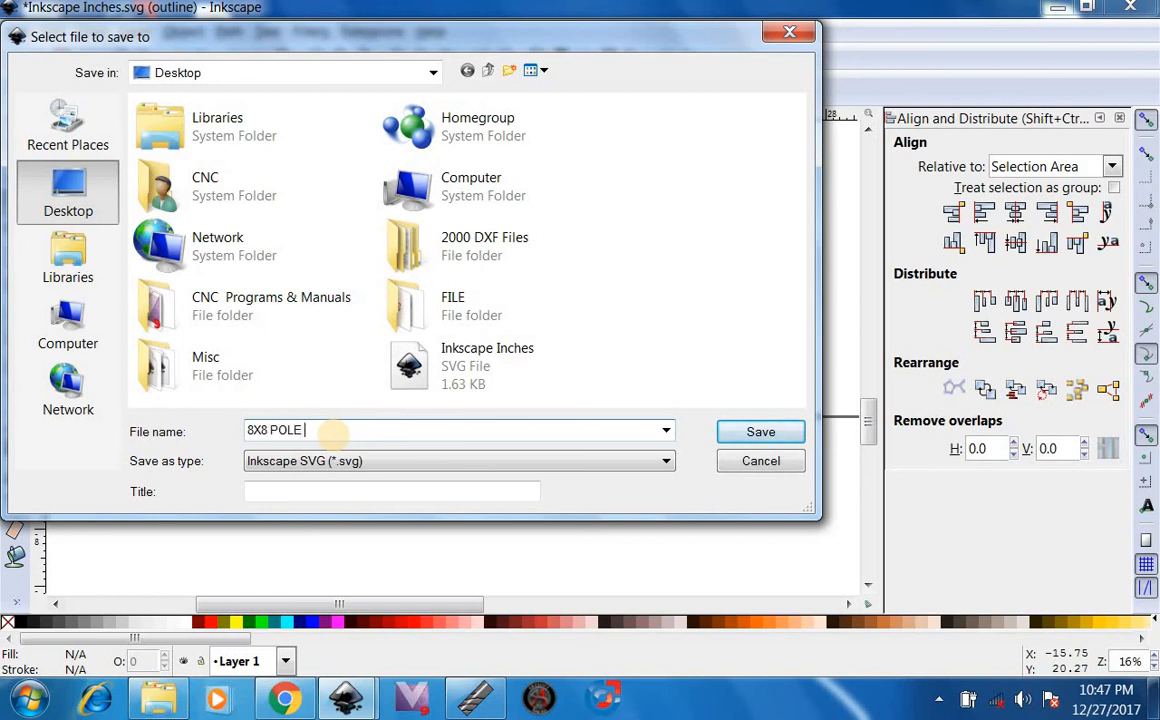
pyautogui.write('BRACKET')
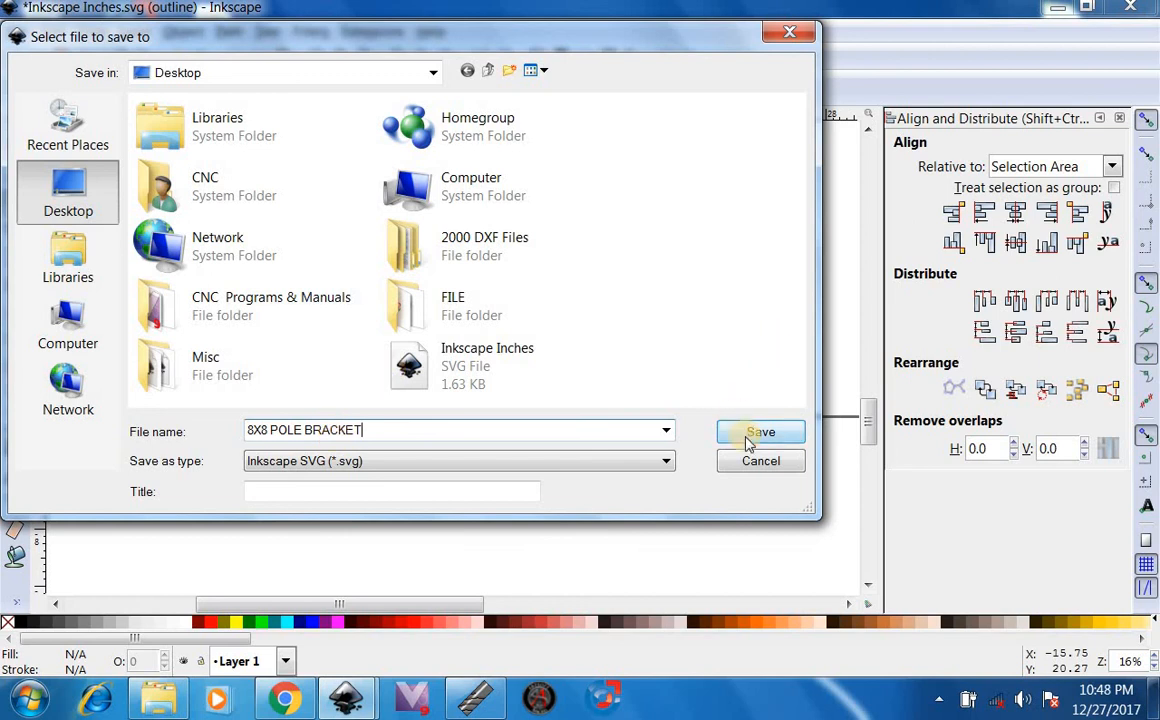
pyautogui.click(760, 431)
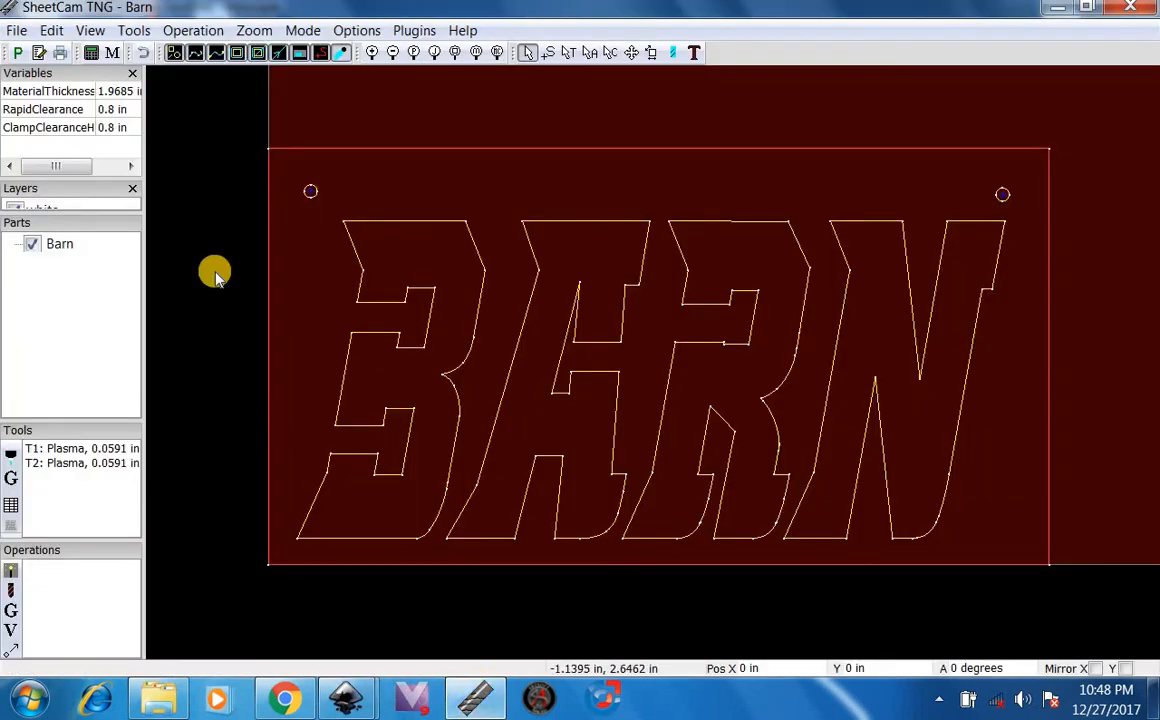
# - Create a new SheetCam part and import 8X8 POLE BRACKET.svg with default drawing options
pyautogui.click(16, 30)
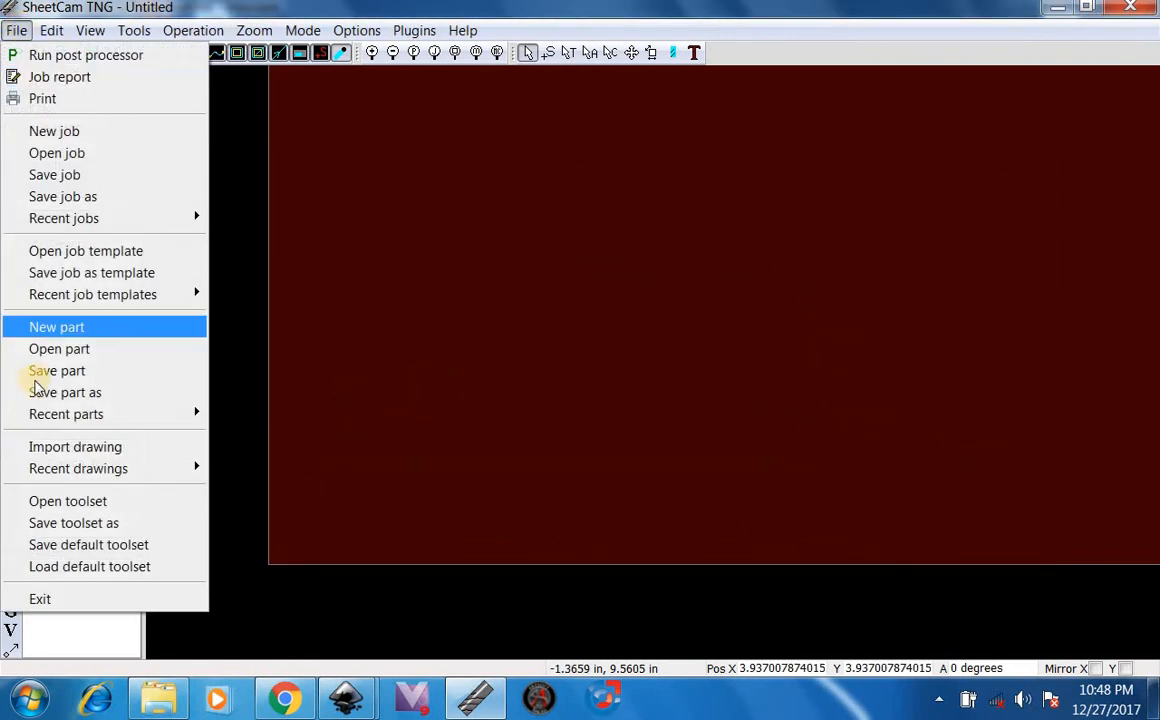
pyautogui.click(75, 446)
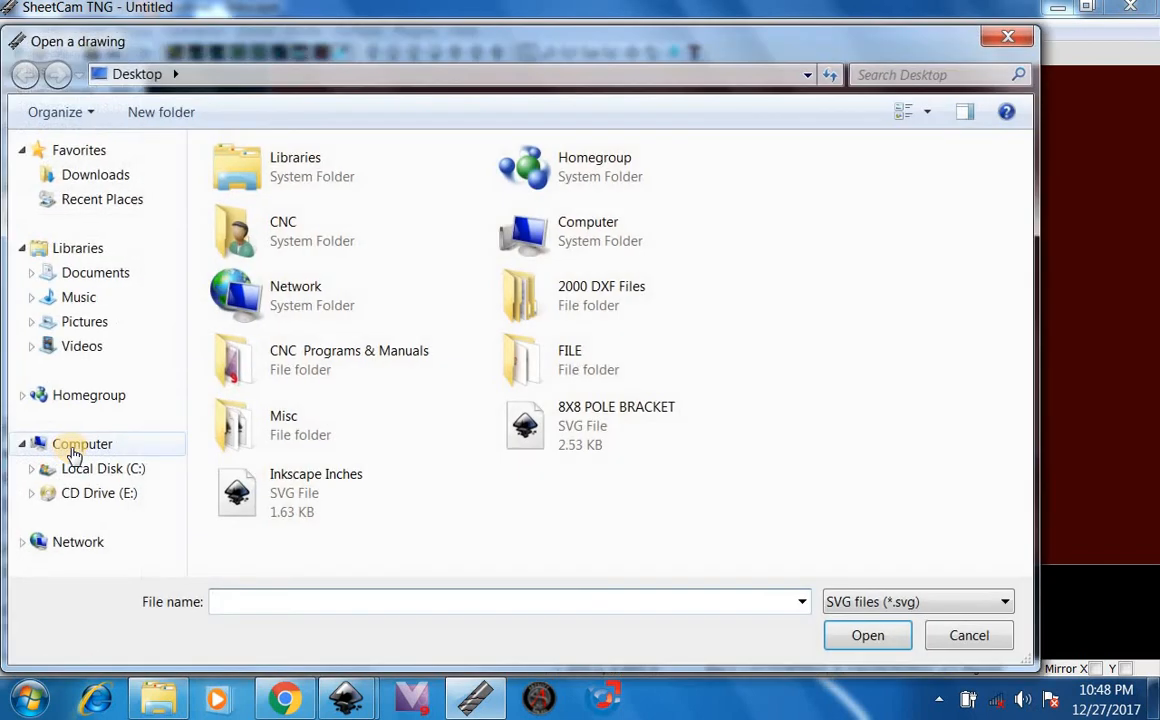
pyautogui.click(635, 425)
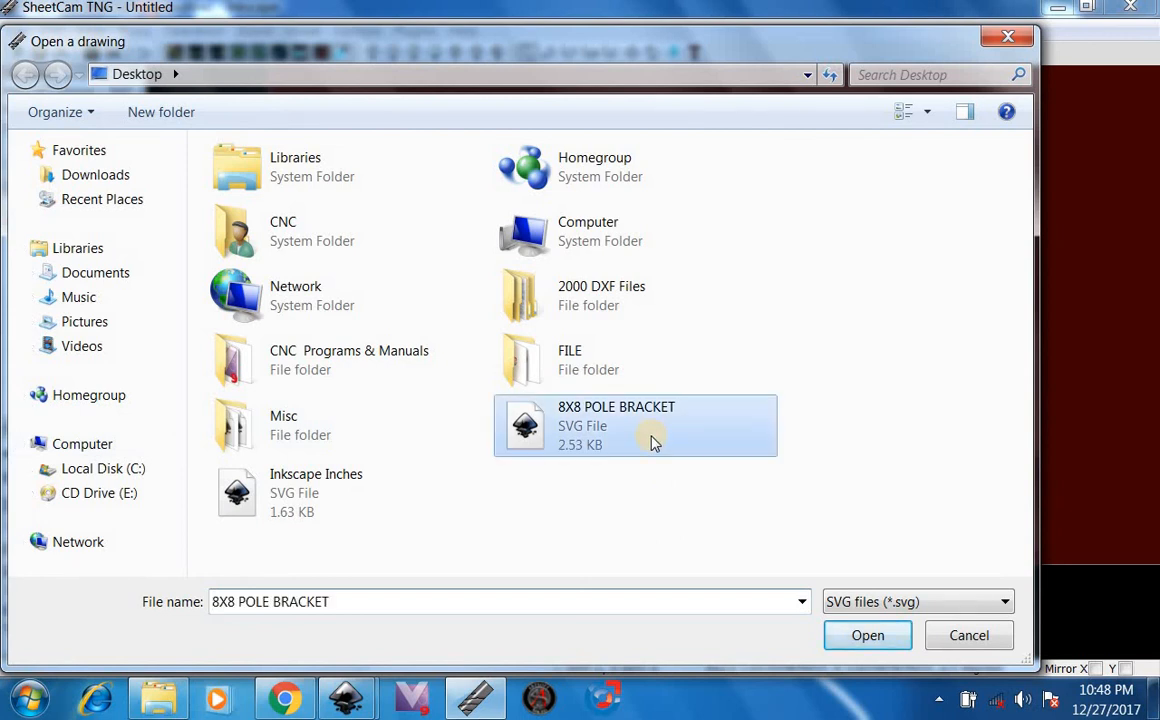
pyautogui.click(867, 635)
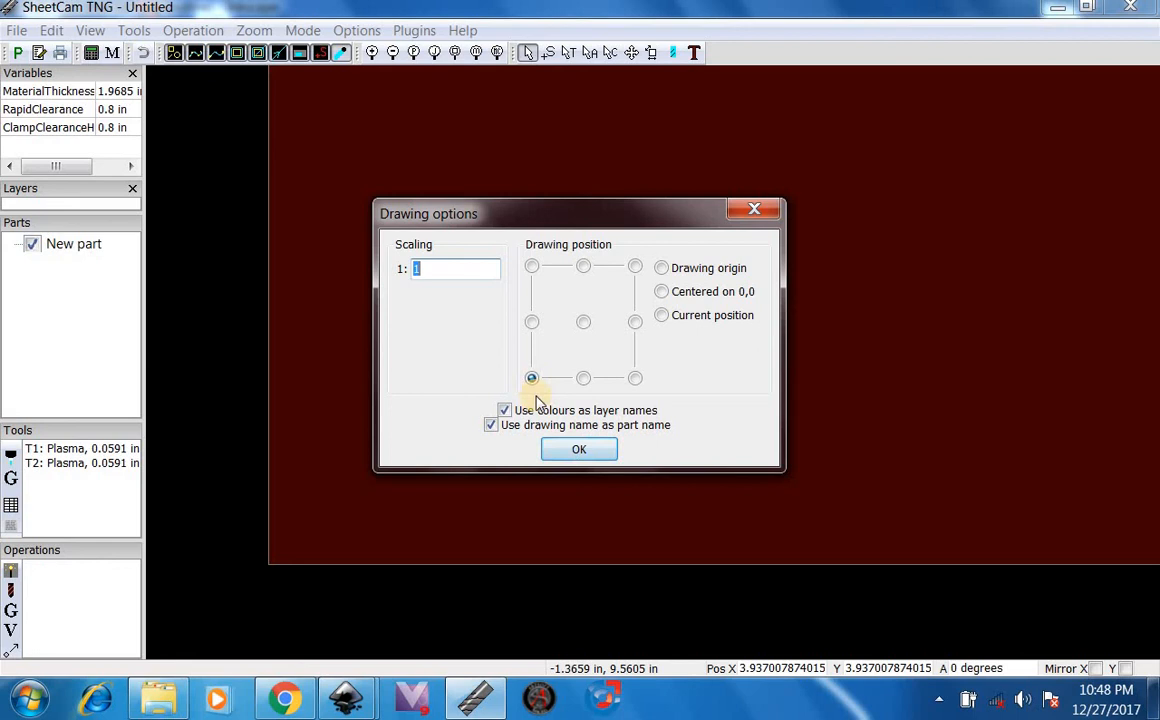
pyautogui.click(578, 448)
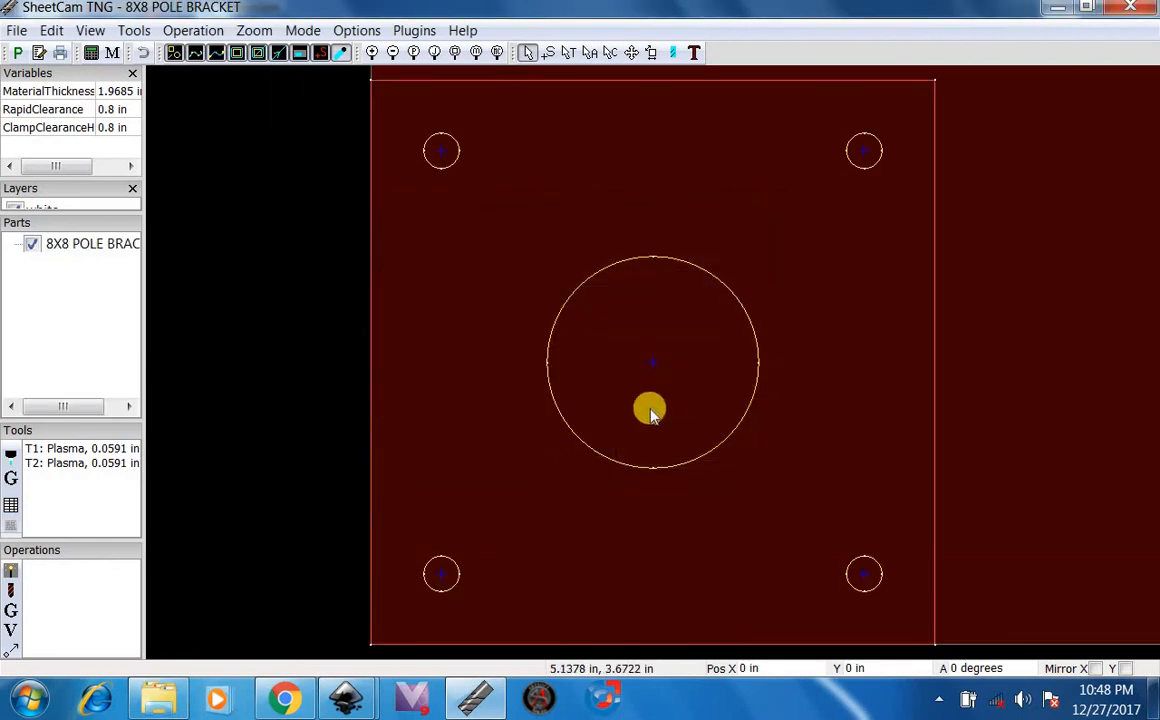